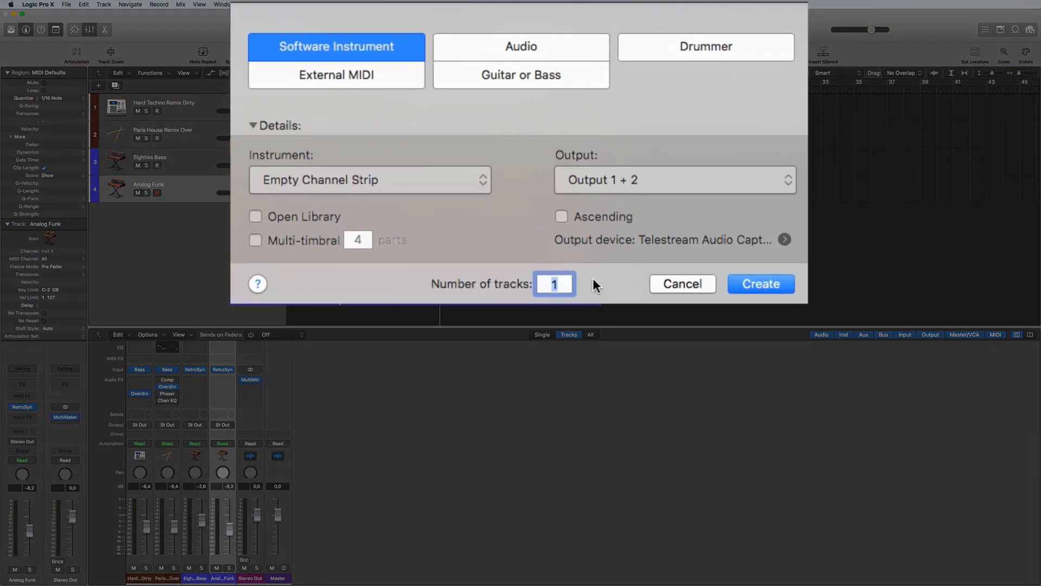
# Create the three empty software instrument tracks and show the sound library for the first
pyautogui.click(759, 283)
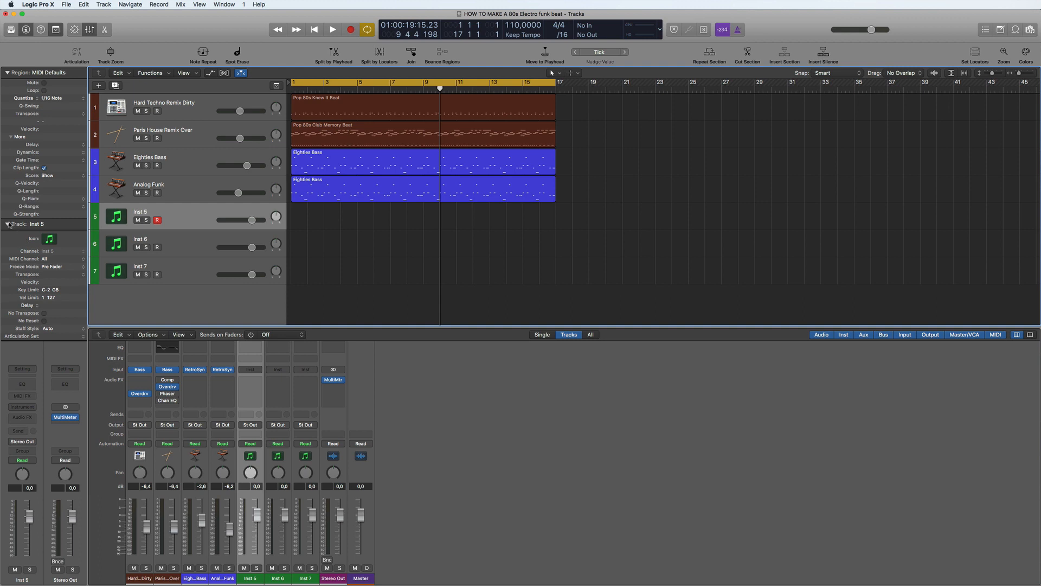
pyautogui.click(7, 223)
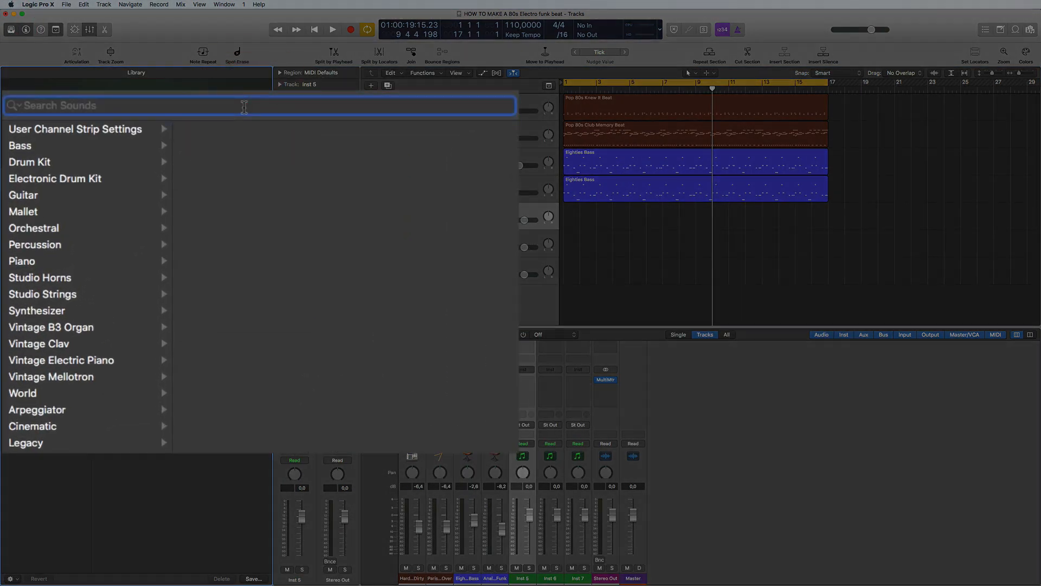
# Search the library for '80' and load the 80s FM Piano patch onto the first new track
pyautogui.write('80s')
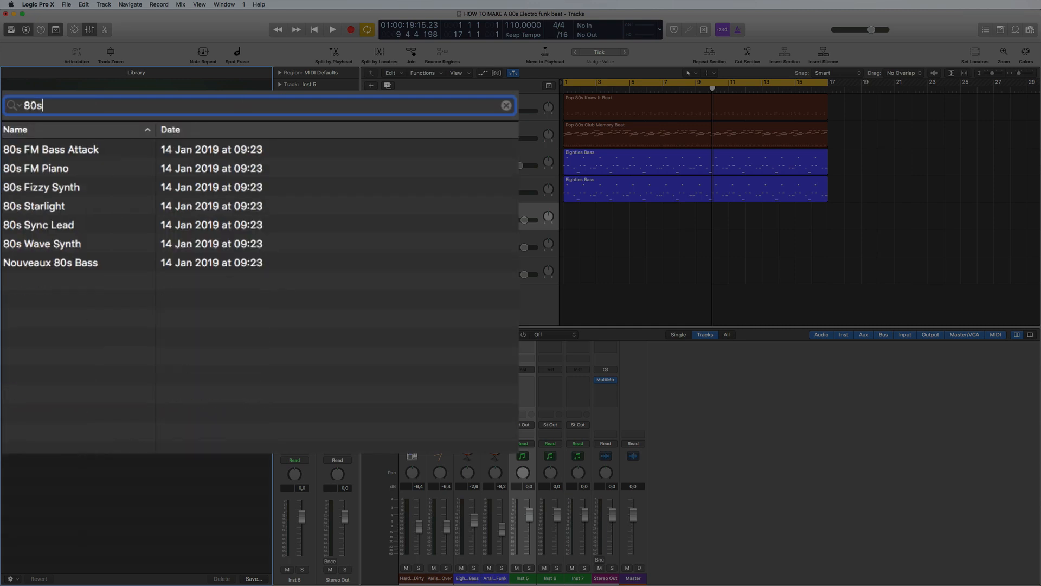
pyautogui.click(67, 168)
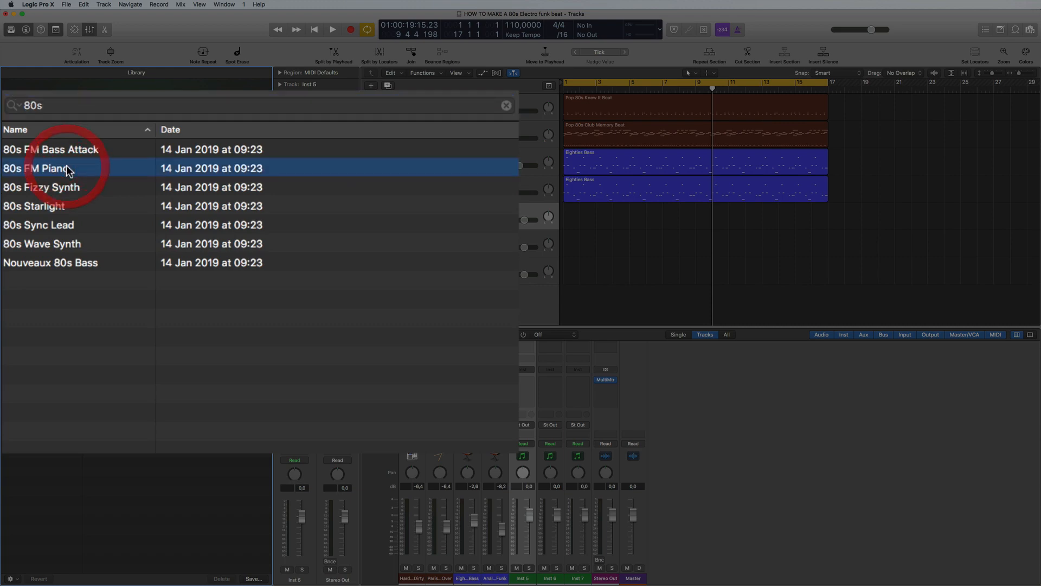
pyautogui.doubleClick(50, 167)
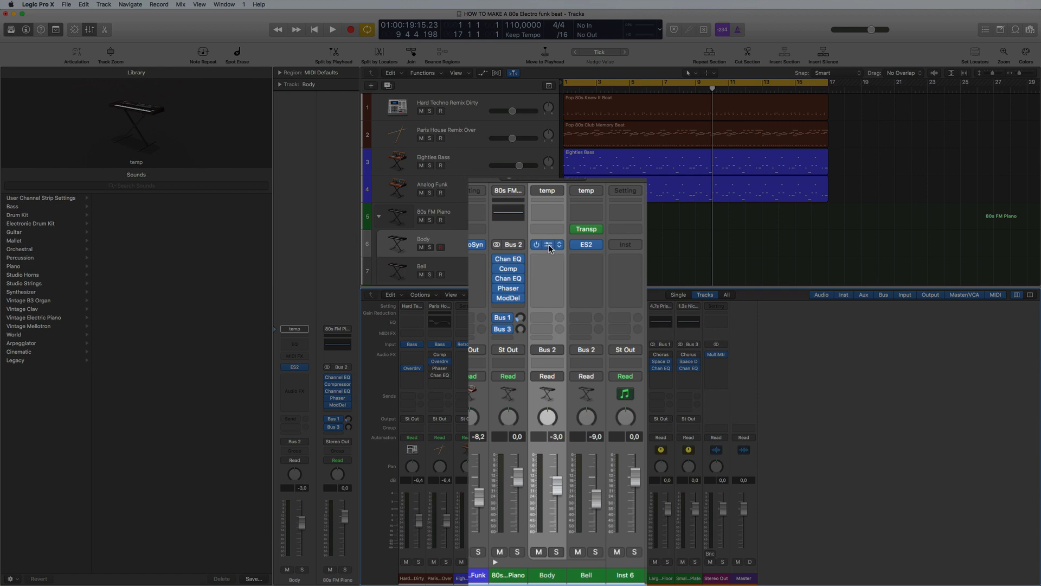
pyautogui.click(586, 575)
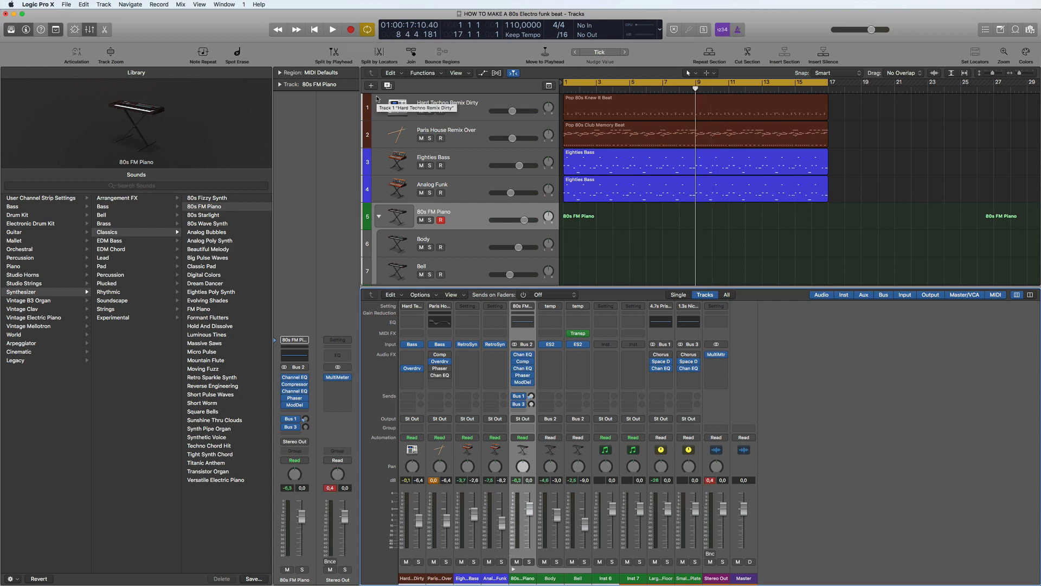
# Record an eight-bar FM piano part from bar 1, then hide the library
pyautogui.click(332, 29)
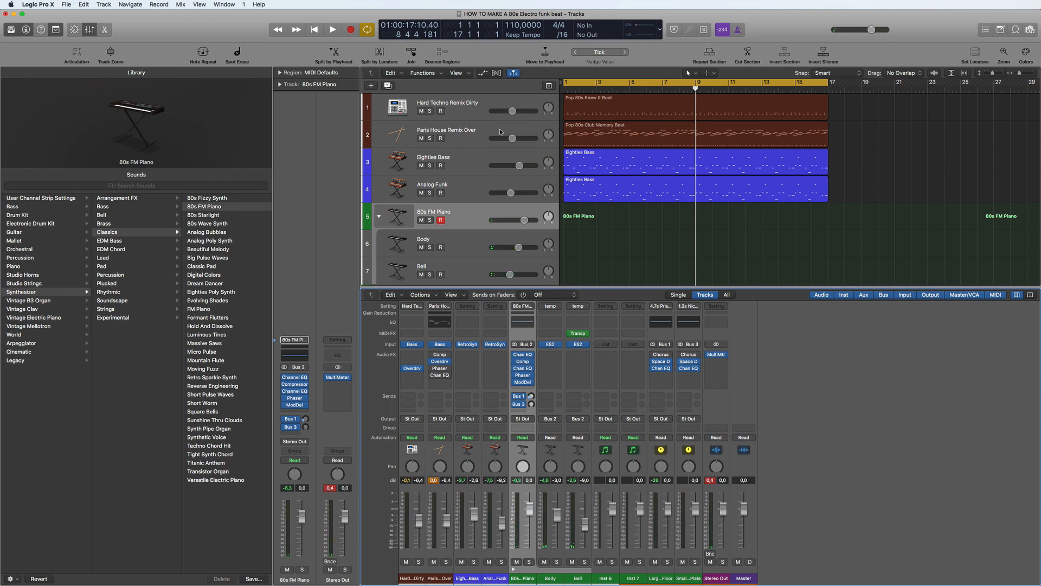
pyautogui.click(332, 29)
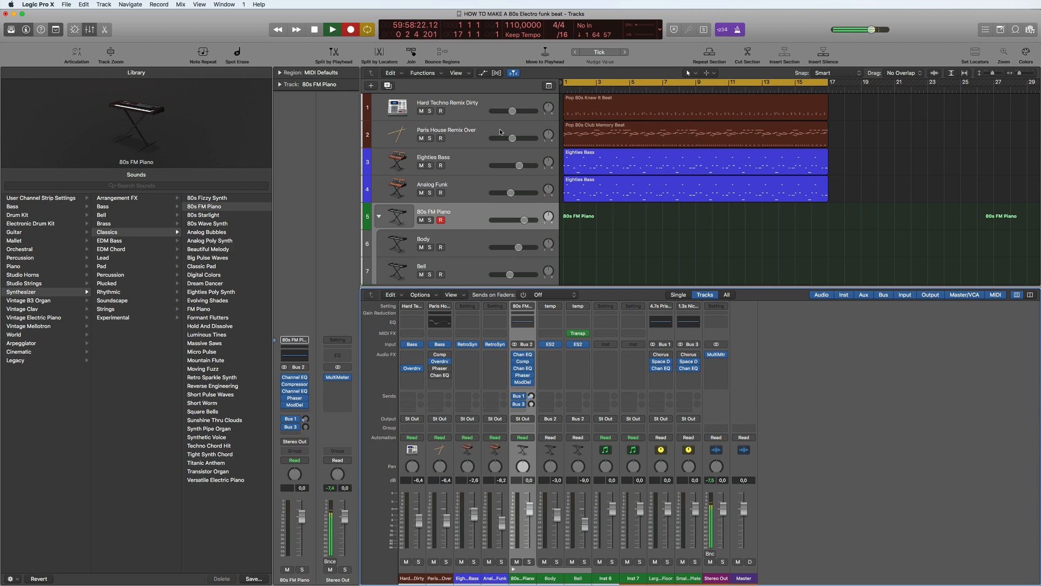
pyautogui.click(332, 29)
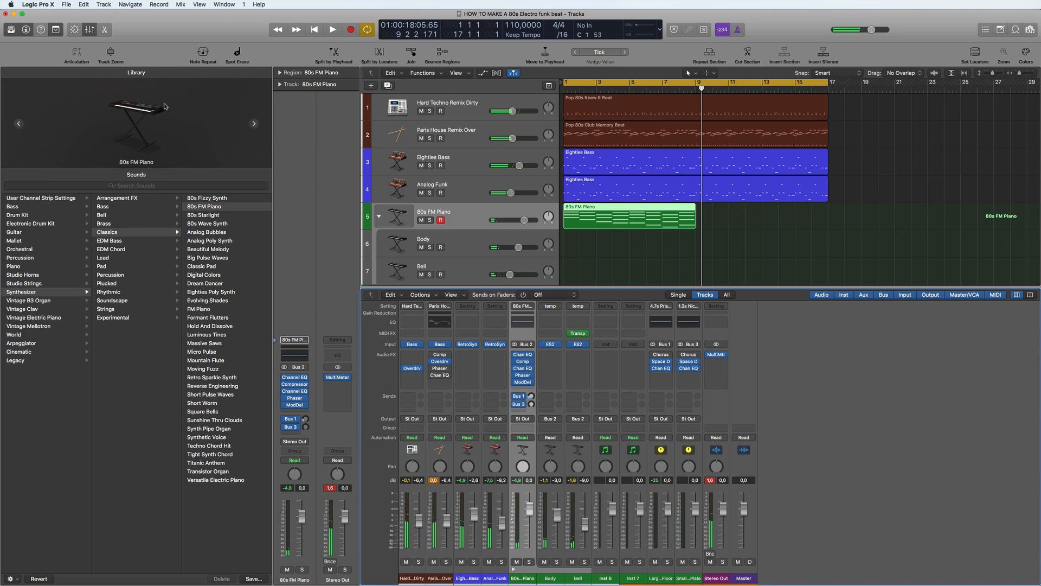
pyautogui.click(11, 30)
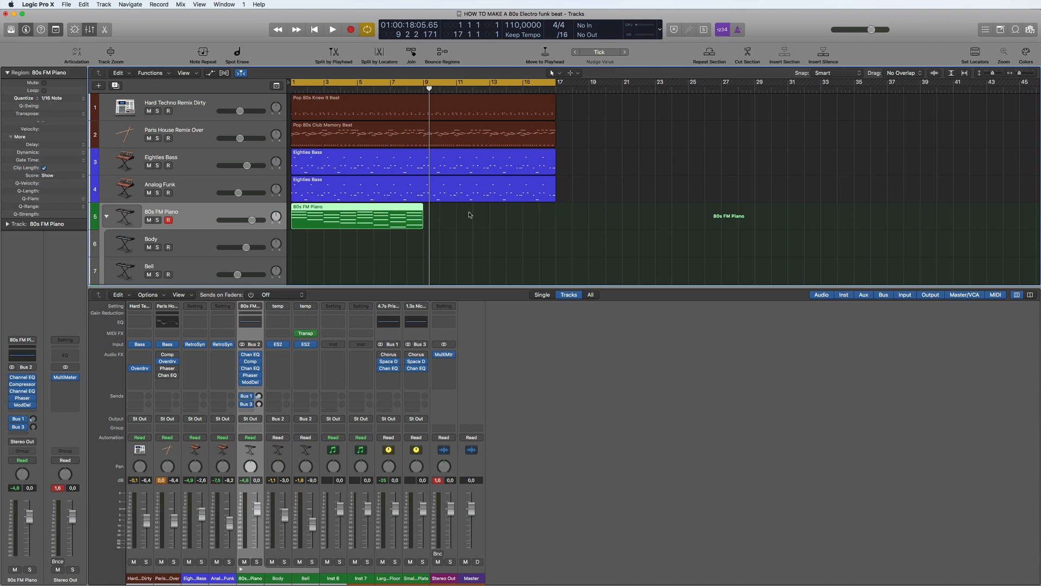
# Repeat the FM piano region so four copies fill bars 1 to 17
pyautogui.click(332, 29)
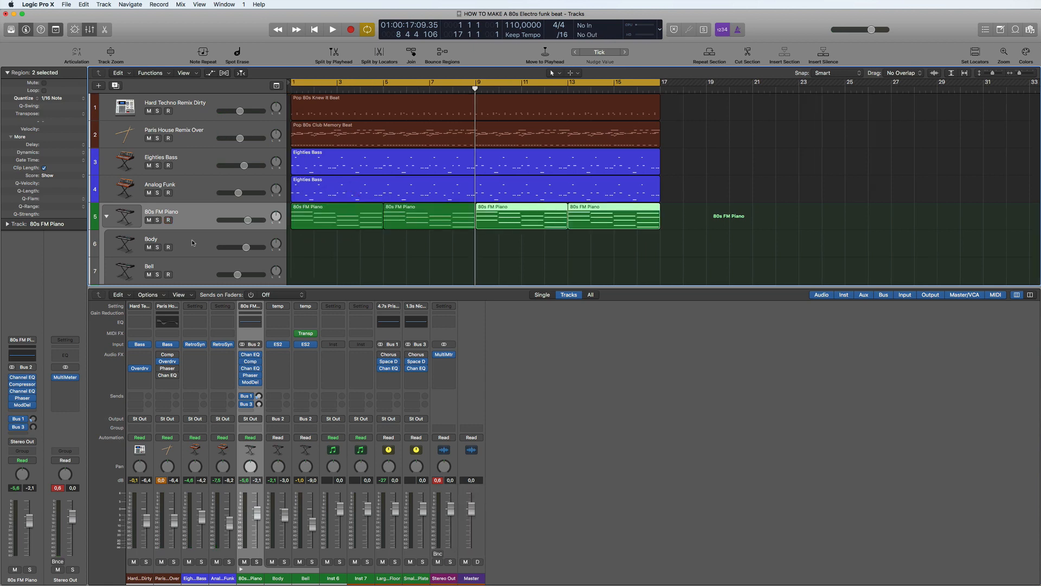
pyautogui.click(331, 29)
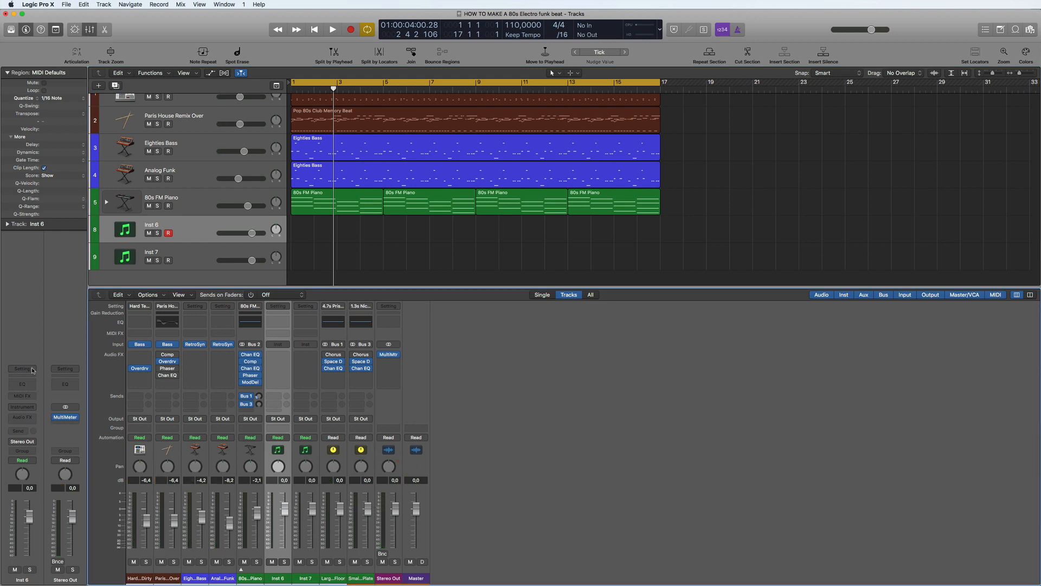
# Load RICKS Funky Wah on Inst 6 and rICKS FAIR BRASS on Inst 7 from the user presets
pyautogui.click(22, 369)
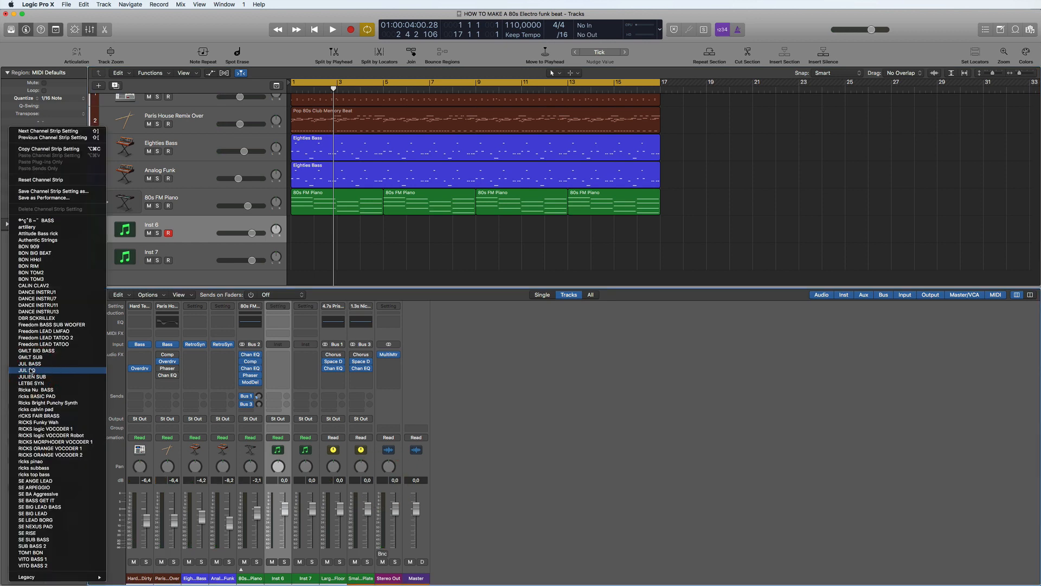
pyautogui.click(47, 429)
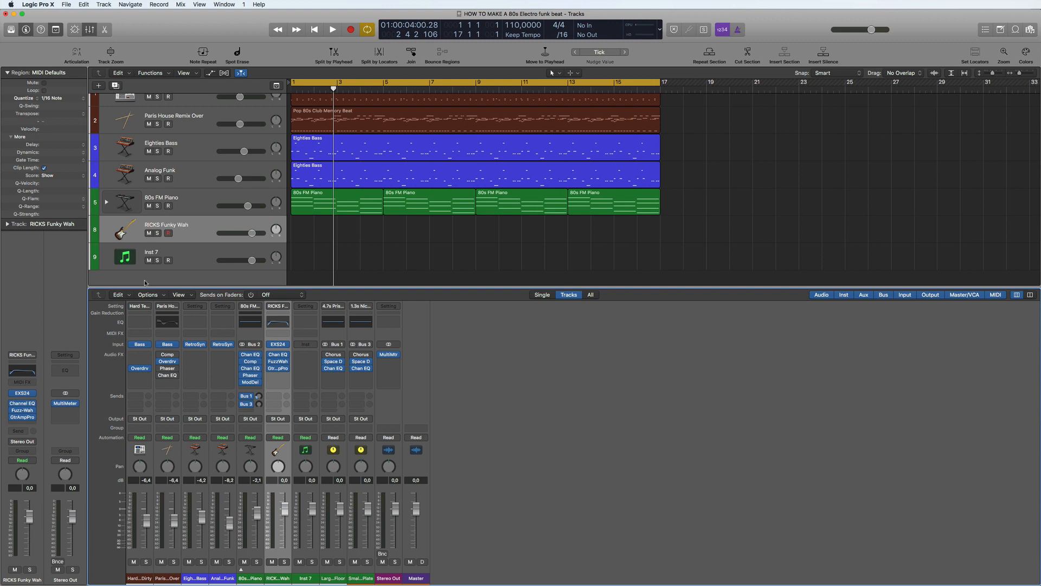
pyautogui.click(170, 233)
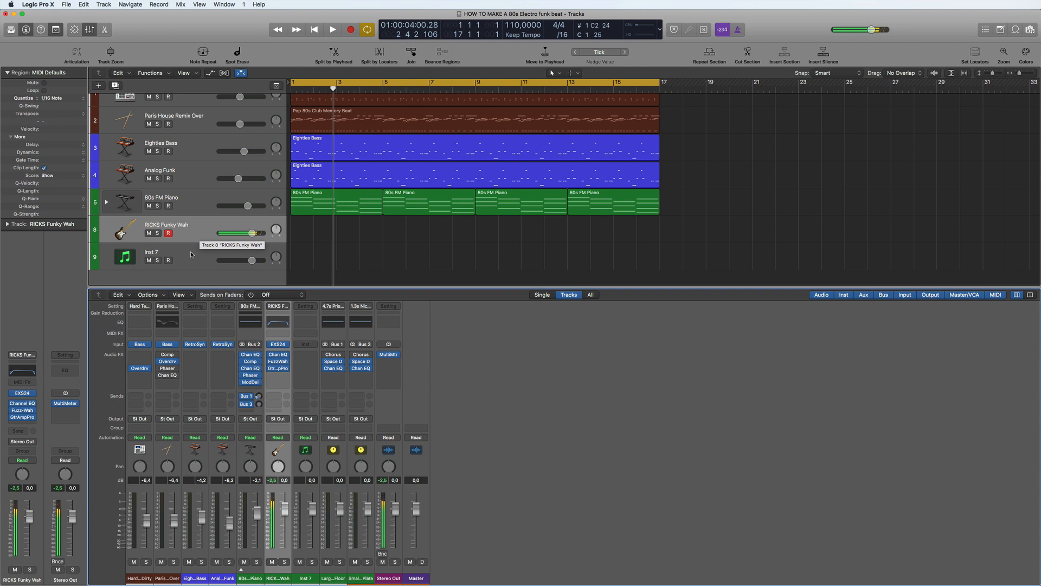
pyautogui.moveTo(249, 233); pyautogui.dragTo(233, 233)
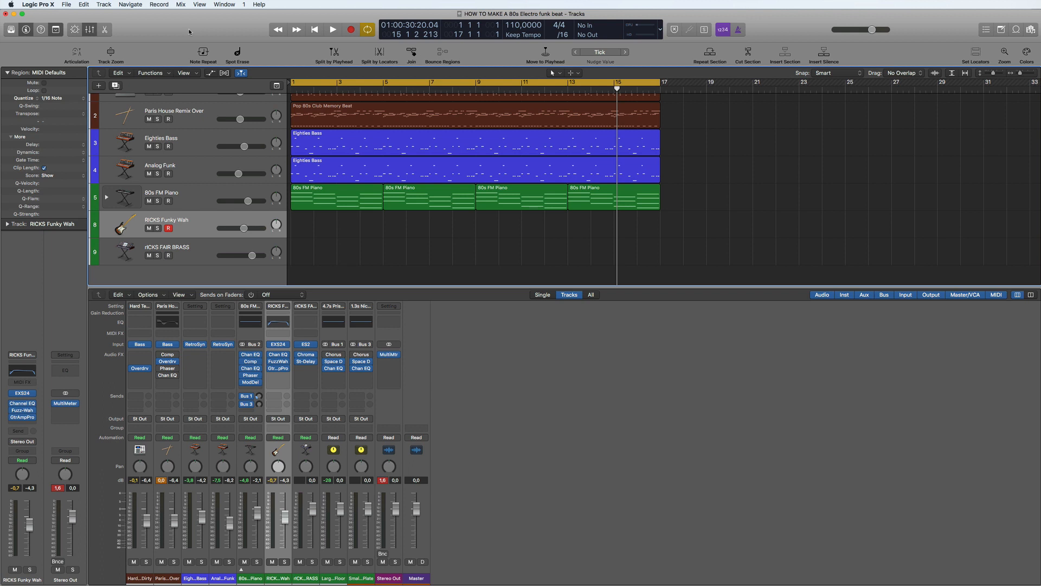
# Start recording the wah guitar part on the RICKS Funky Wah track
pyautogui.click(332, 29)
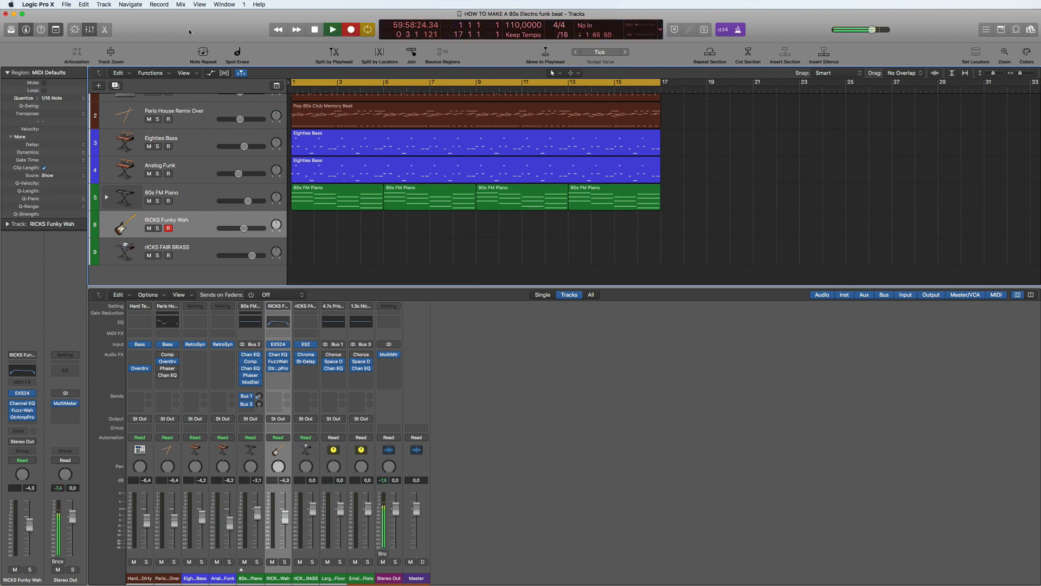
pyautogui.click(332, 29)
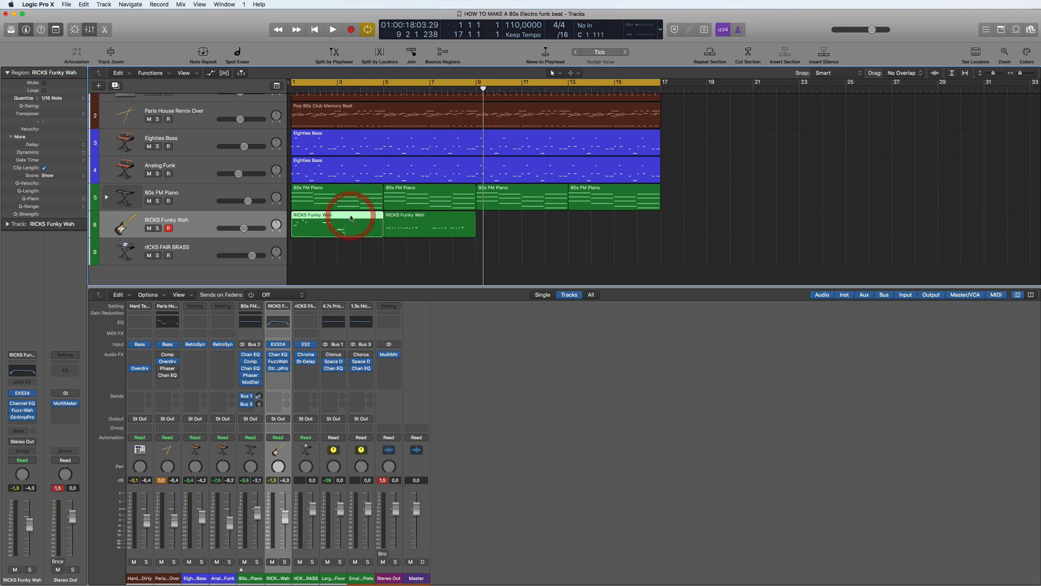
# Record the Funky Wah guitar part and view its notes in the piano roll
pyautogui.moveTo(336, 223); pyautogui.dragTo(356, 223)
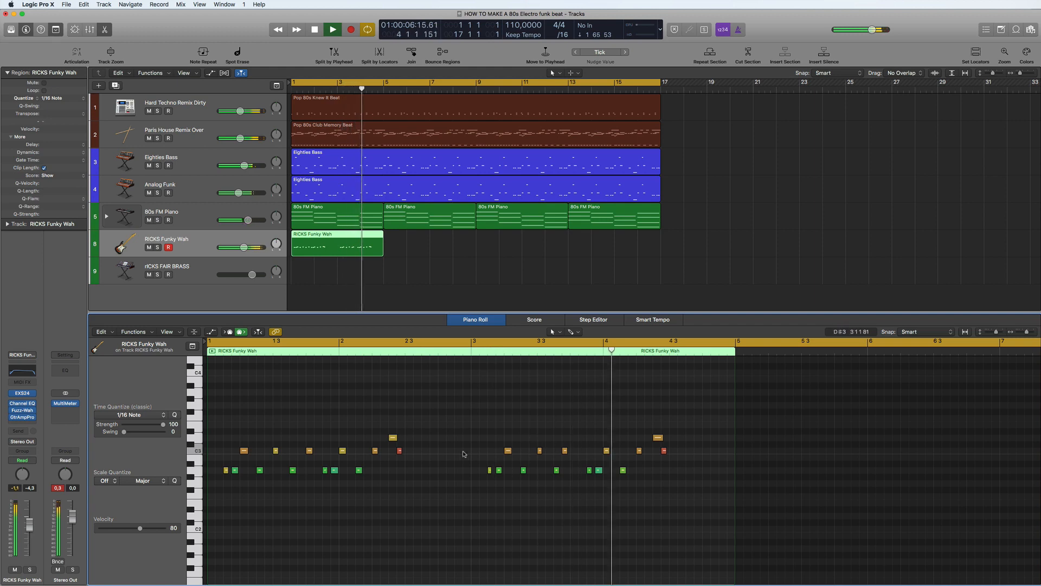
# Trim the wah region to two bars and repeat it to bar 17, then select the brass track
pyautogui.click(323, 29)
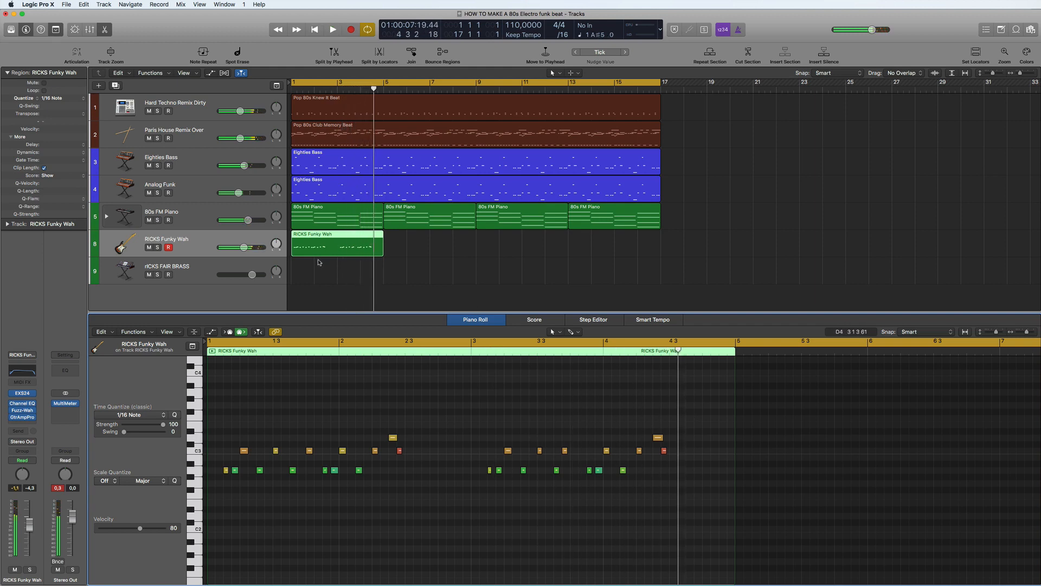
pyautogui.moveTo(312, 242); pyautogui.dragTo(359, 242)
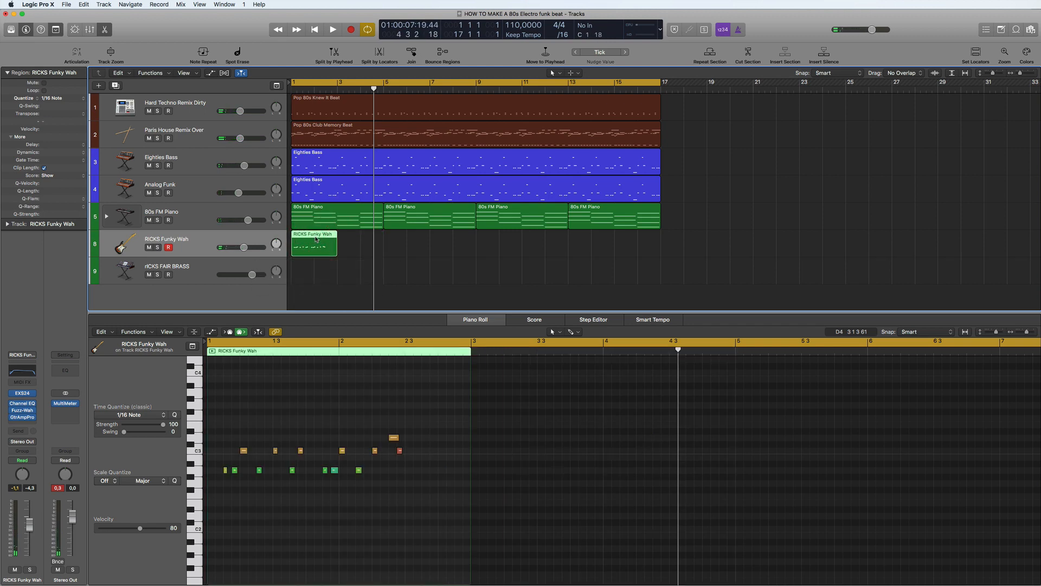
pyautogui.press('cmd+r')
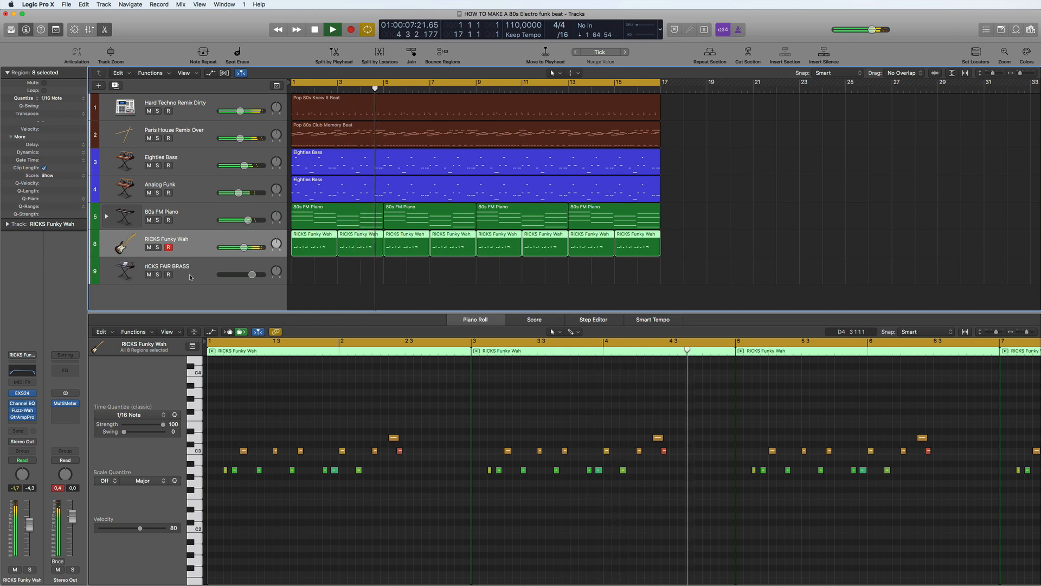
pyautogui.click(169, 274)
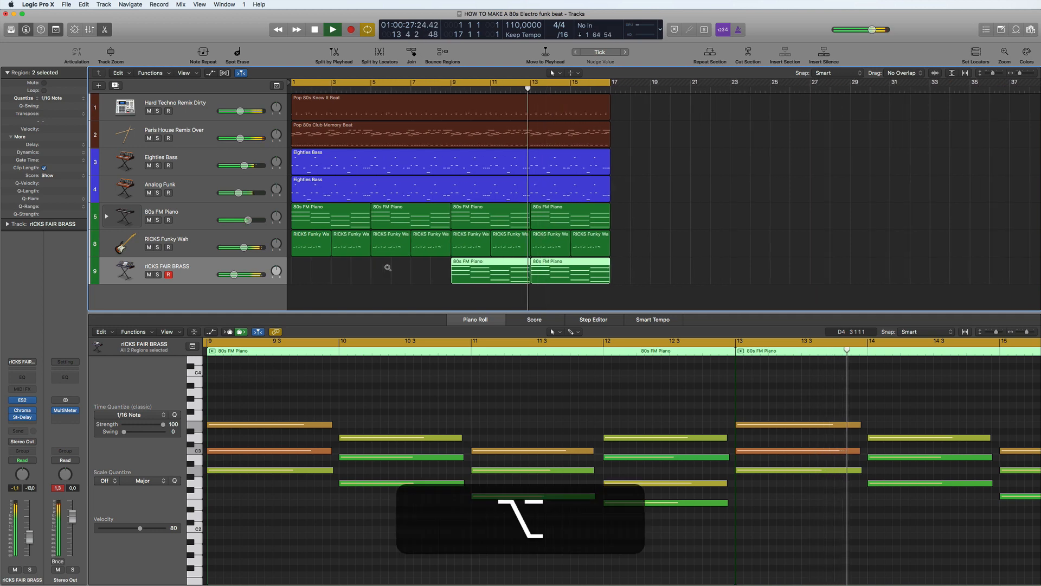
# Copy the FM piano chords onto the rICKS FAIR BRASS track at bars 9 to 17
pyautogui.moveTo(239, 274); pyautogui.dragTo(230, 275)
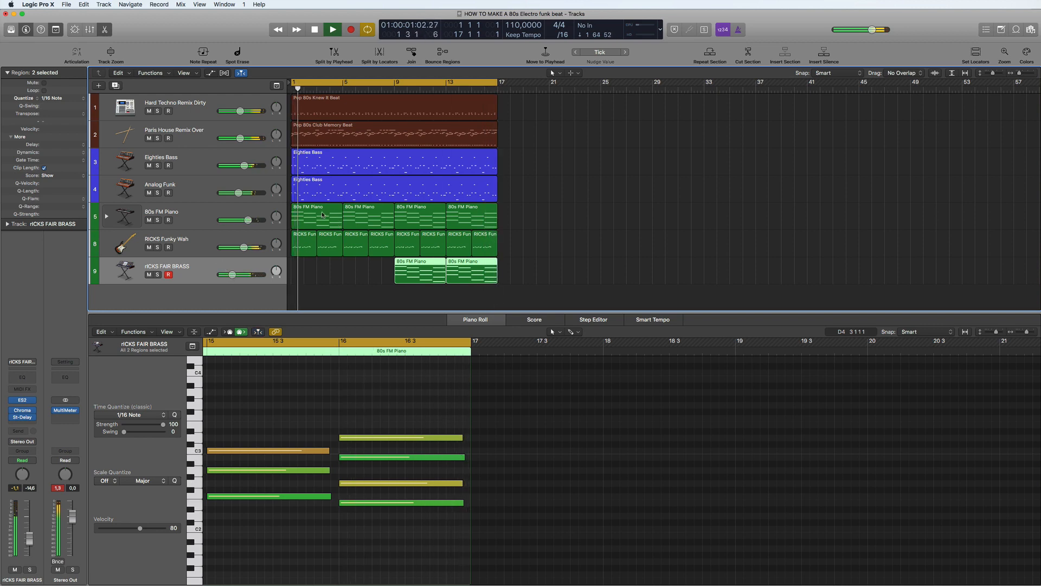
pyautogui.click(325, 29)
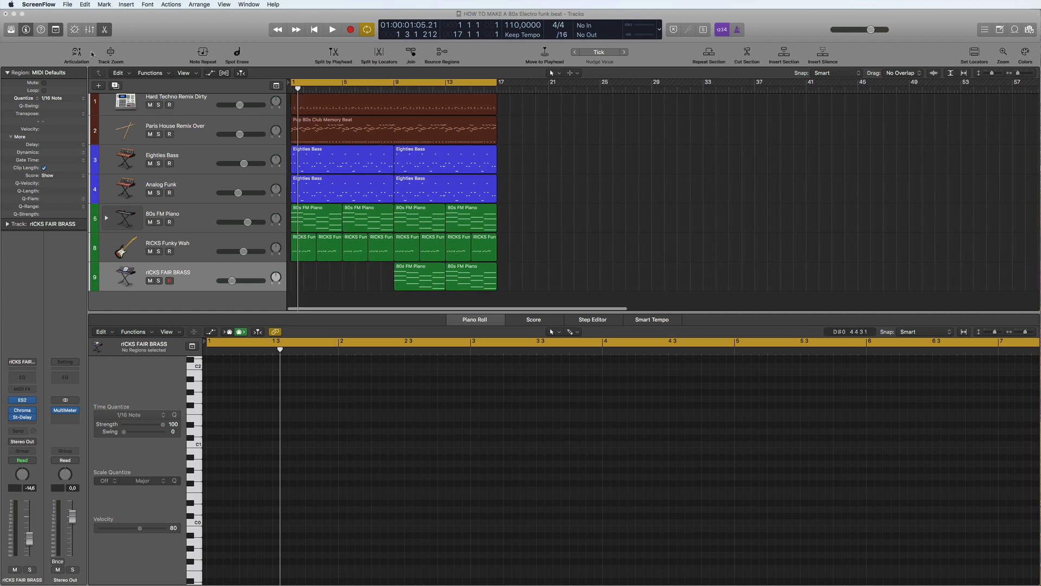
pyautogui.click(98, 85)
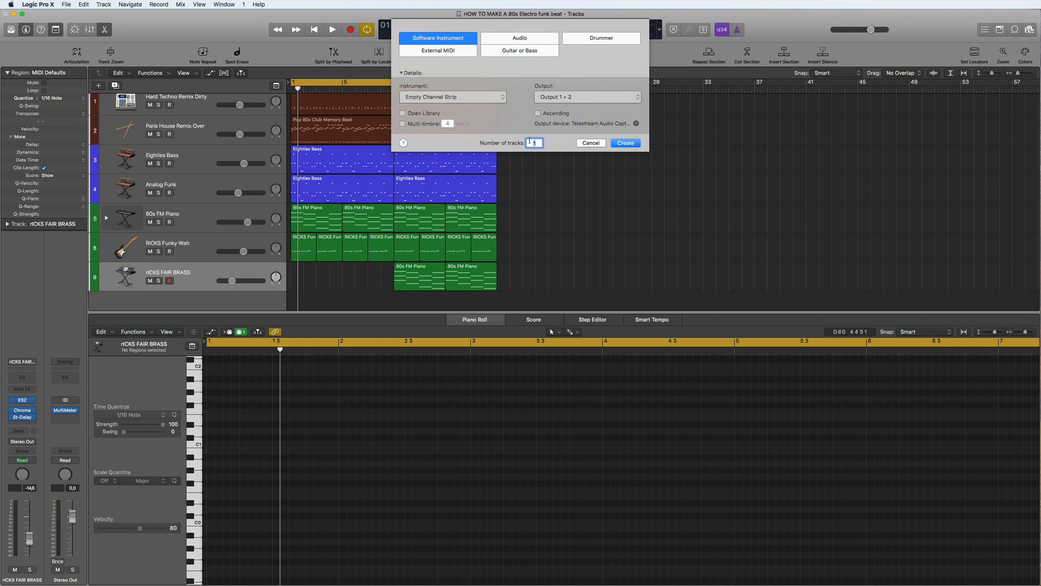
# Create new software instrument tracks and load Ricks Bright Punchy Synth on the first
pyautogui.click(624, 143)
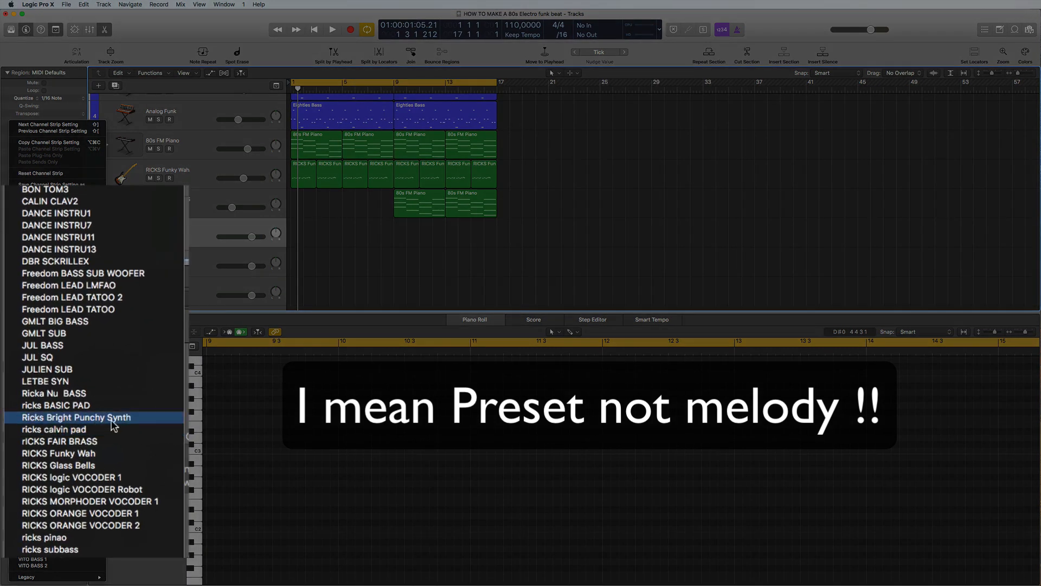
pyautogui.click(75, 416)
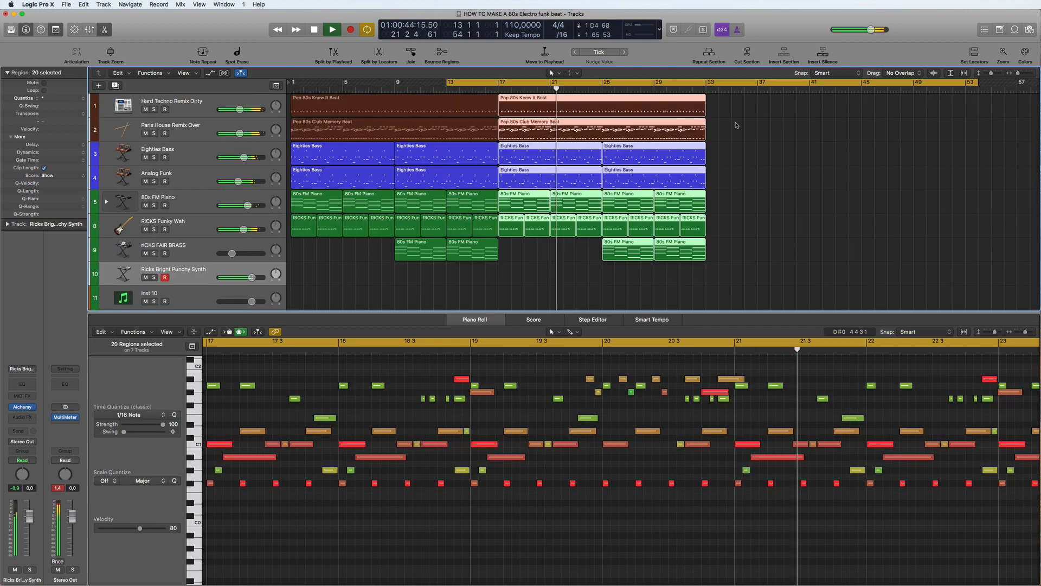
# Copy the drums, bass, piano, wah and brass parts to run from bar 17 to 33 and play back
pyautogui.click(332, 30)
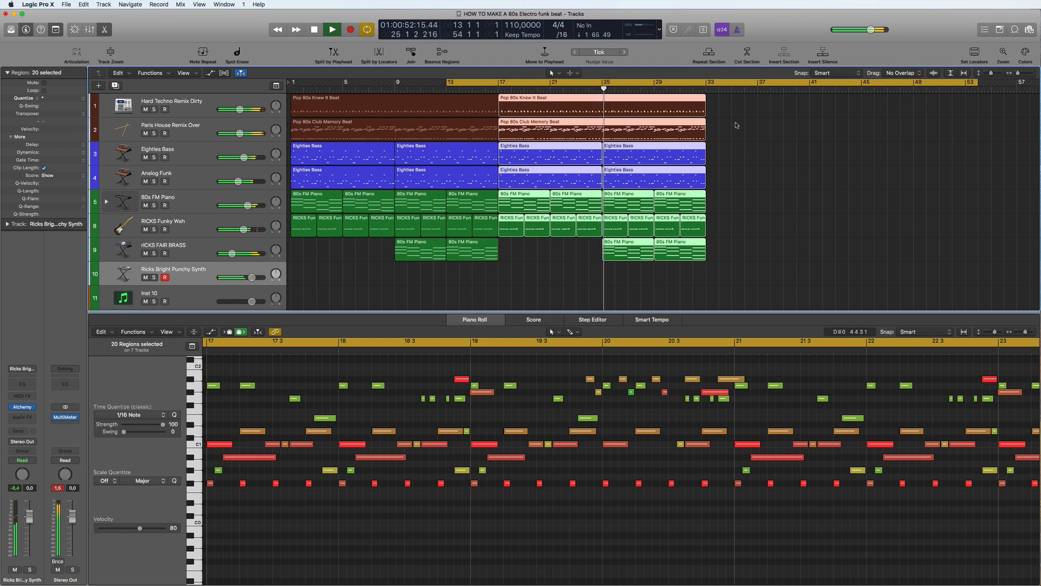
pyautogui.click(332, 29)
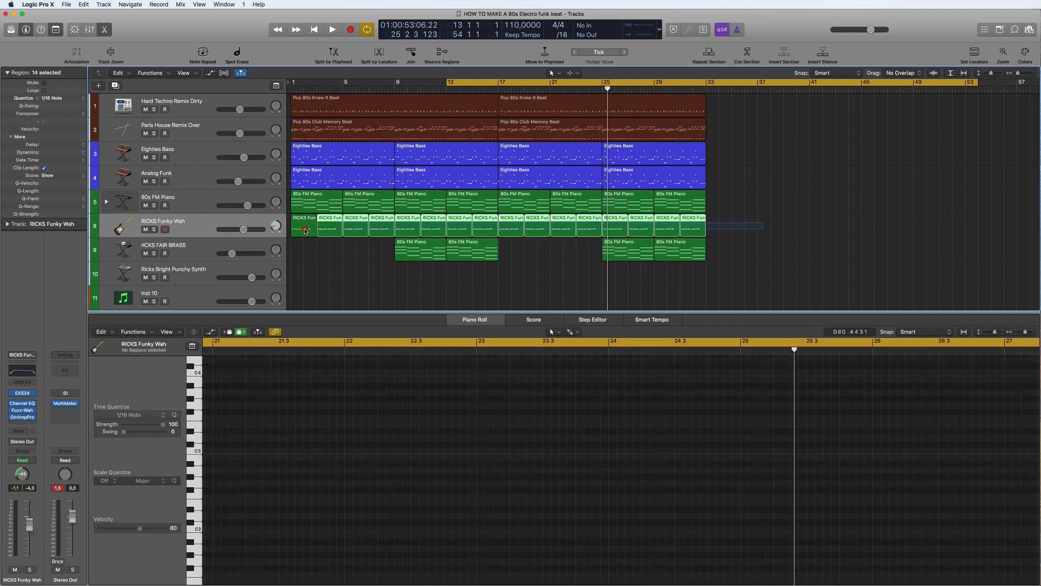
# Copy all Funky Wah regions onto a new track and load the Edgy Muted guitar sound from the Library
pyautogui.click(304, 226)
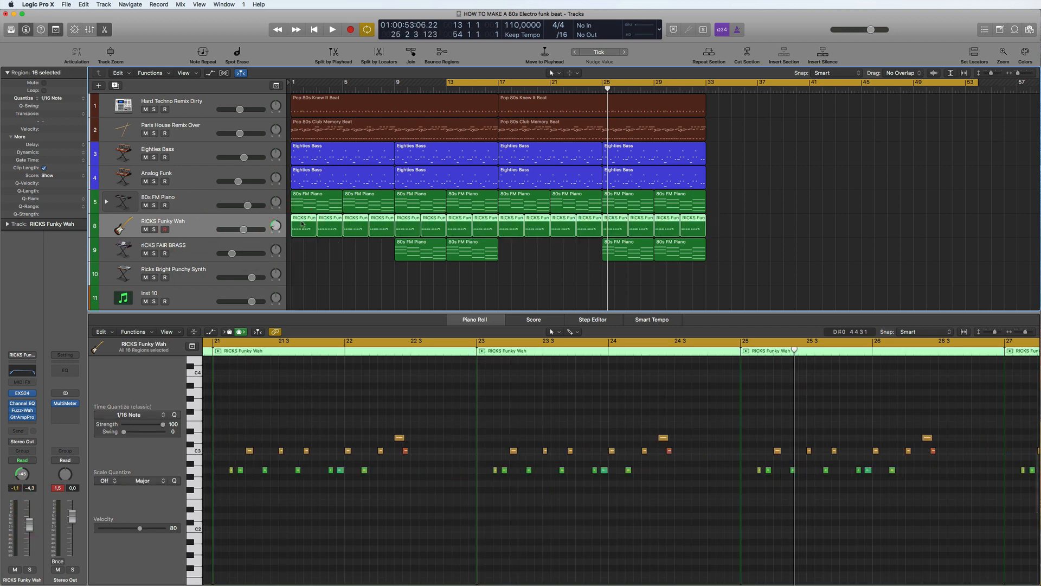
pyautogui.moveTo(303, 229); pyautogui.dragTo(295, 268)
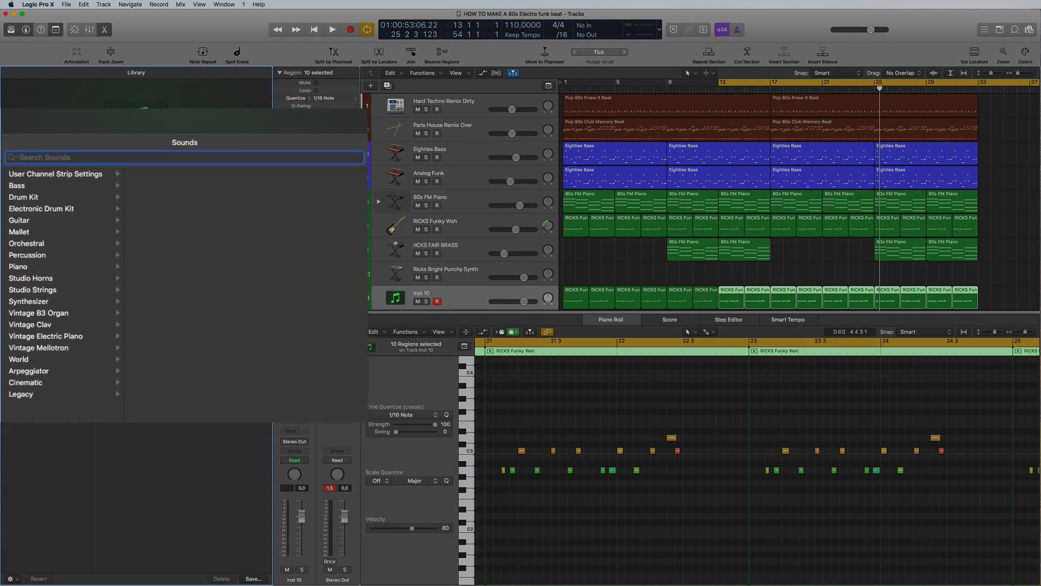
pyautogui.write('muted')
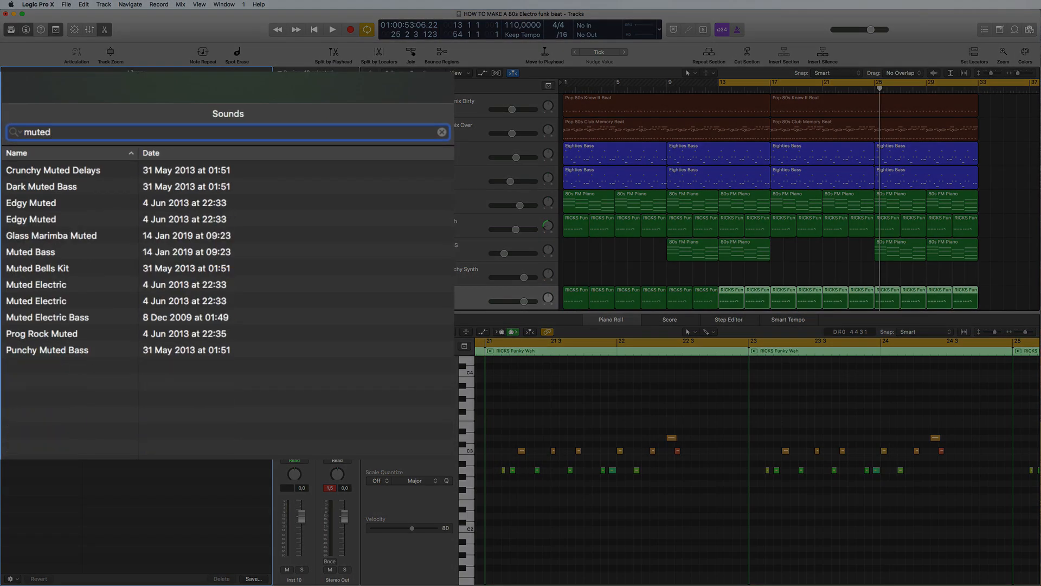
pyautogui.click(31, 203)
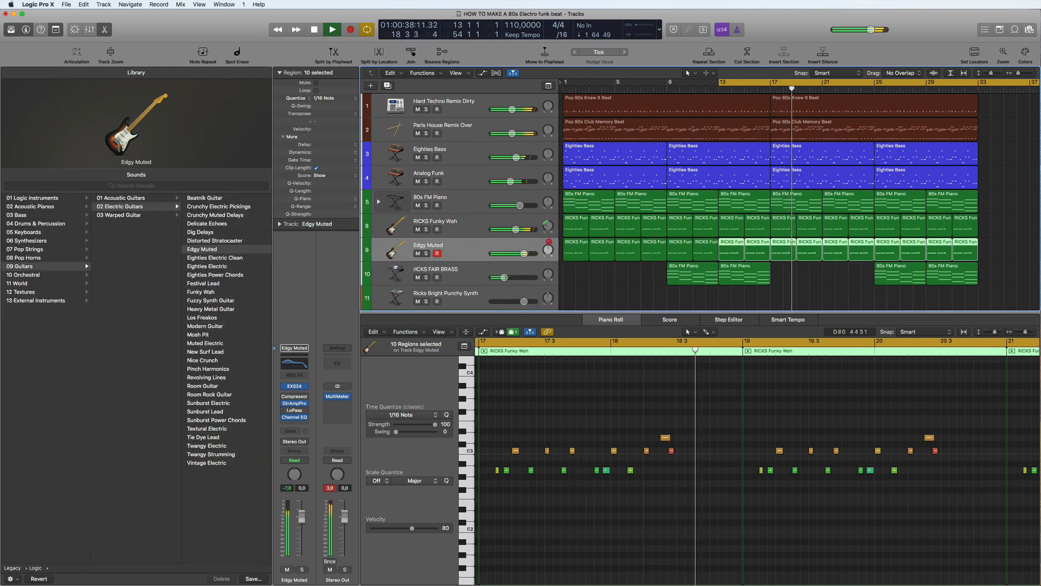
# Lower the Edgy Muted guitar track's volume to about -7.8 dB
pyautogui.moveTo(547, 246); pyautogui.dragTo(548, 242)
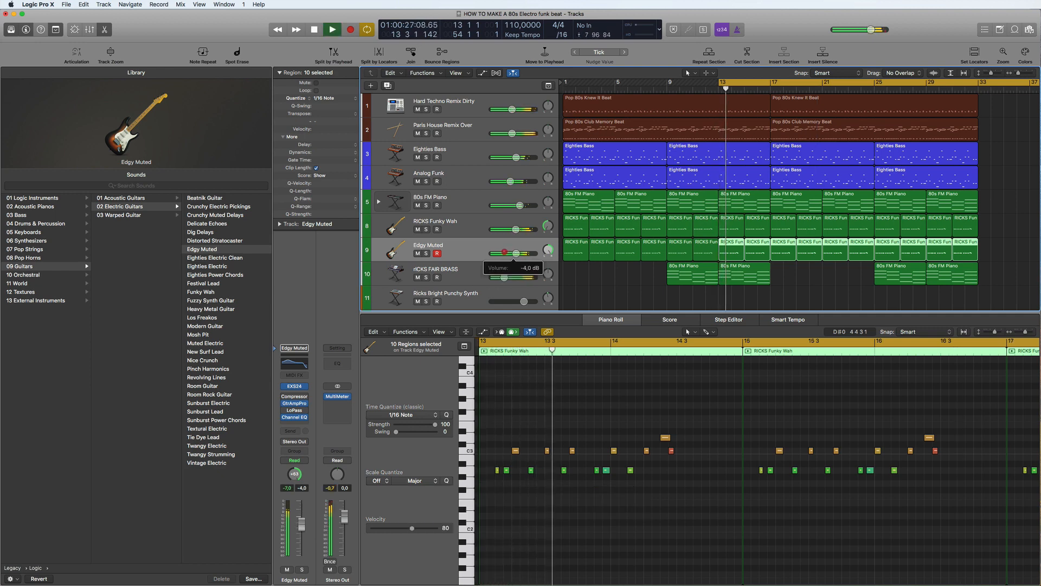
pyautogui.moveTo(532, 229); pyautogui.dragTo(507, 228)
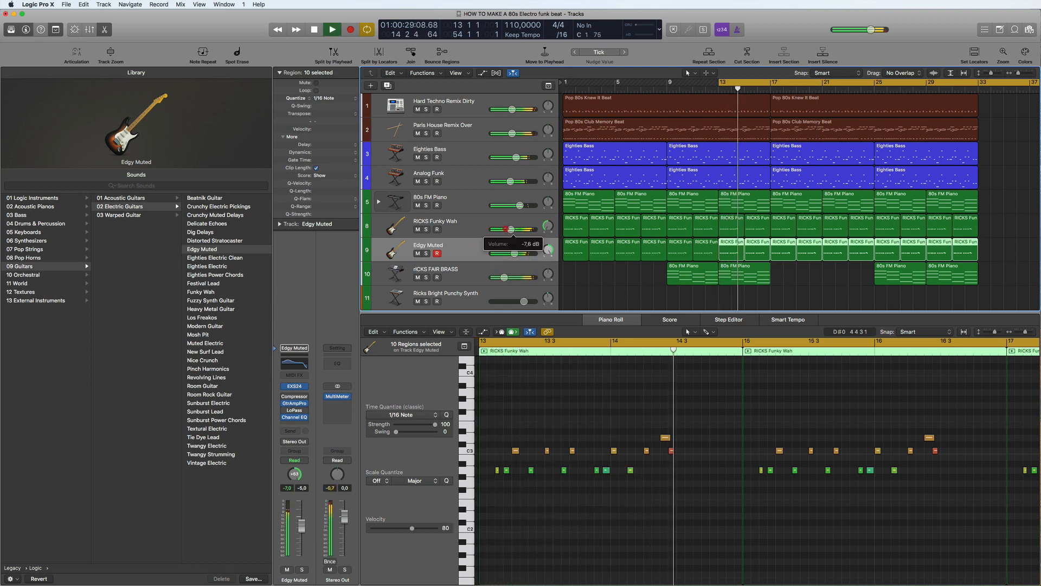
pyautogui.moveTo(525, 253); pyautogui.dragTo(518, 252)
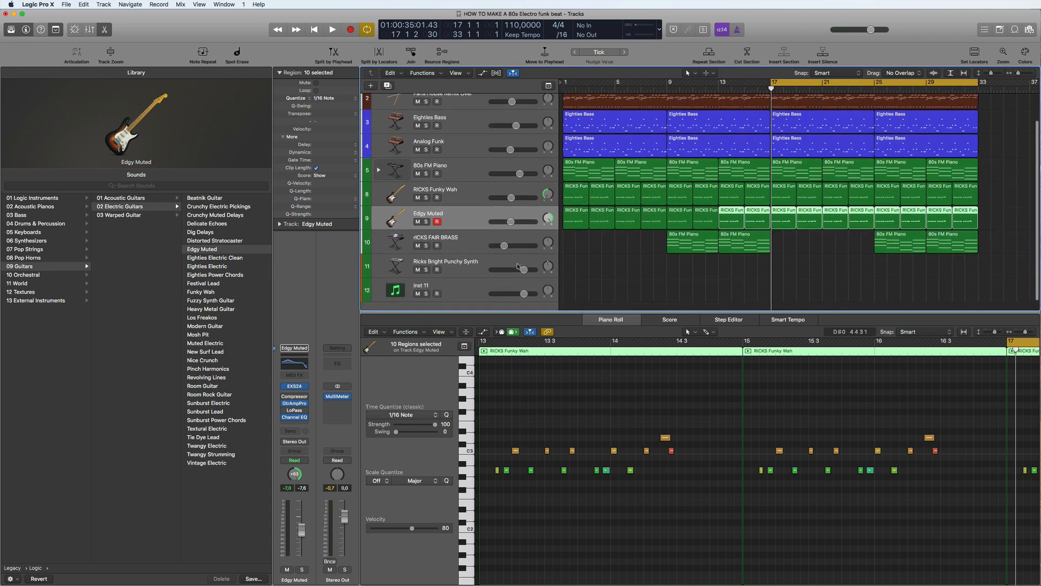
# Record an eight-bar synth melody from bar 17 on the Ricks Bright Punchy Synth track
pyautogui.click(446, 261)
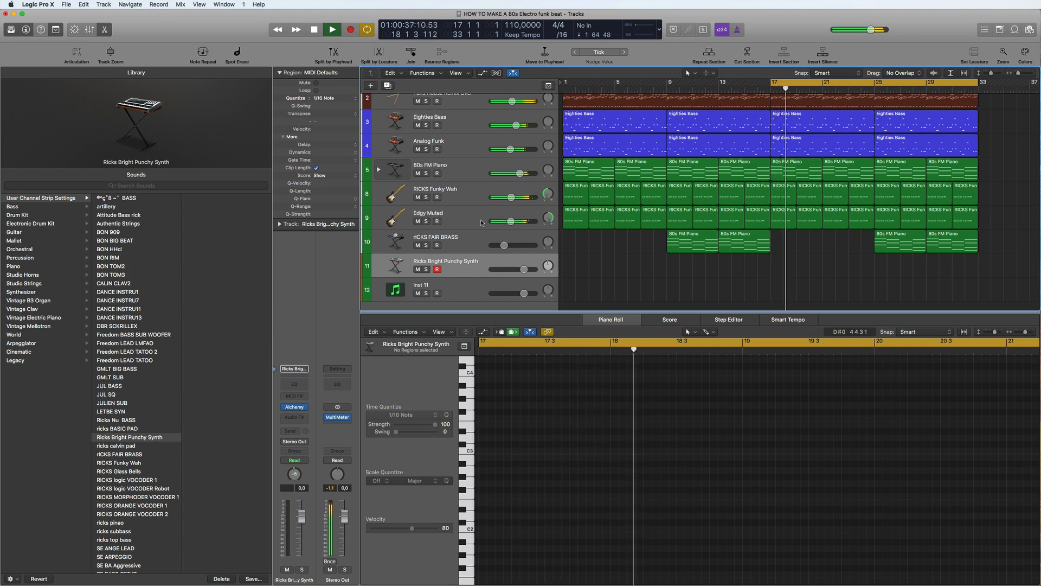
pyautogui.click(324, 30)
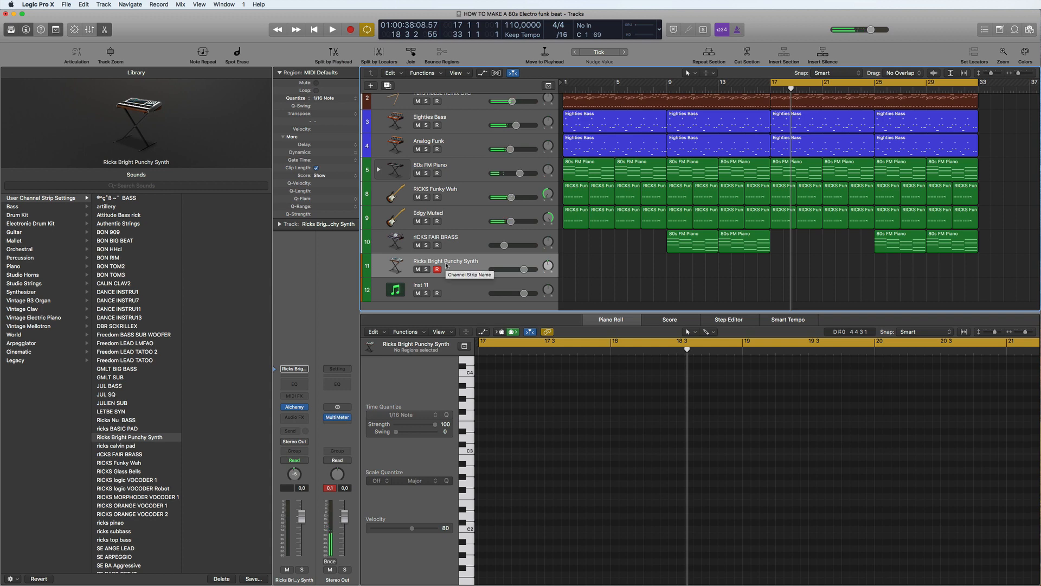
pyautogui.click(332, 30)
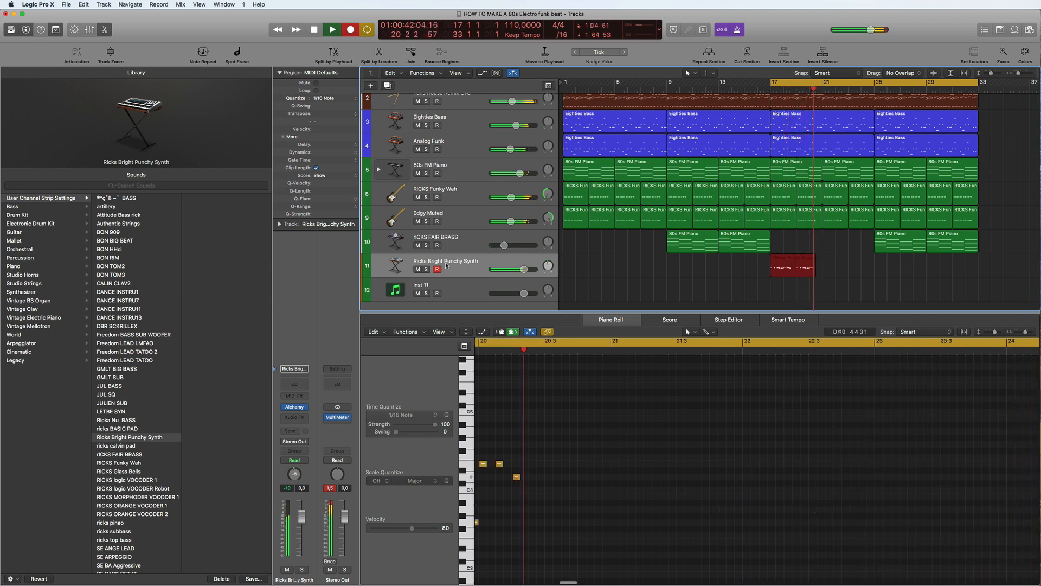
pyautogui.click(331, 29)
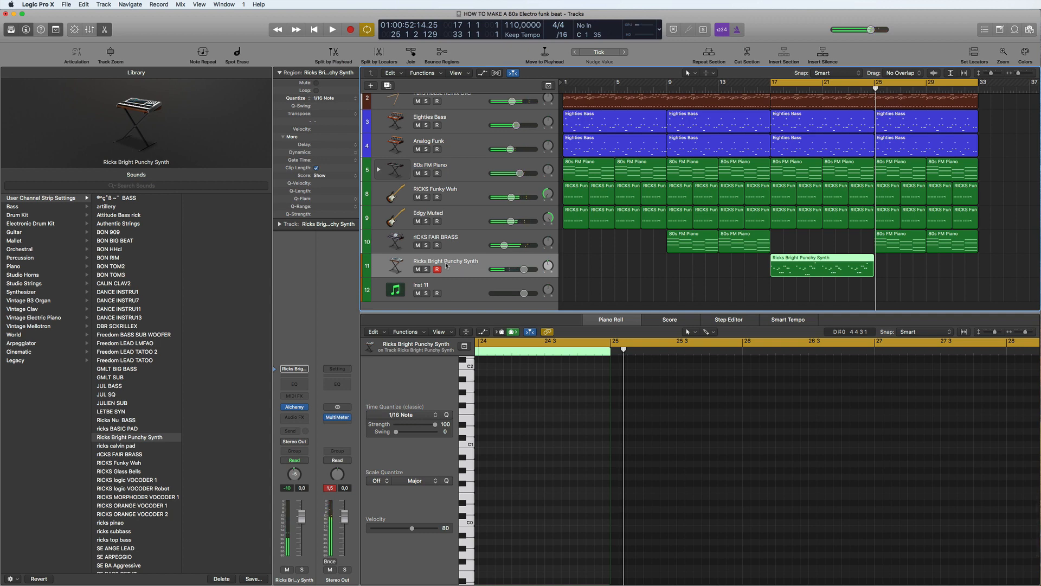
# Correct melody notes in the Piano Roll and copy the four-bar synth region to bar 21
pyautogui.click(332, 29)
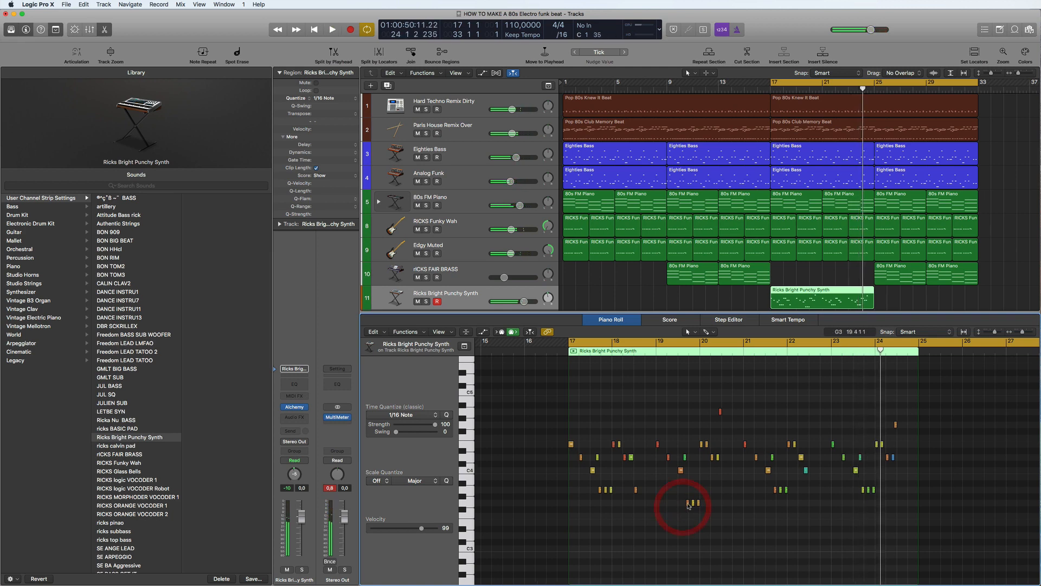
pyautogui.click(690, 497)
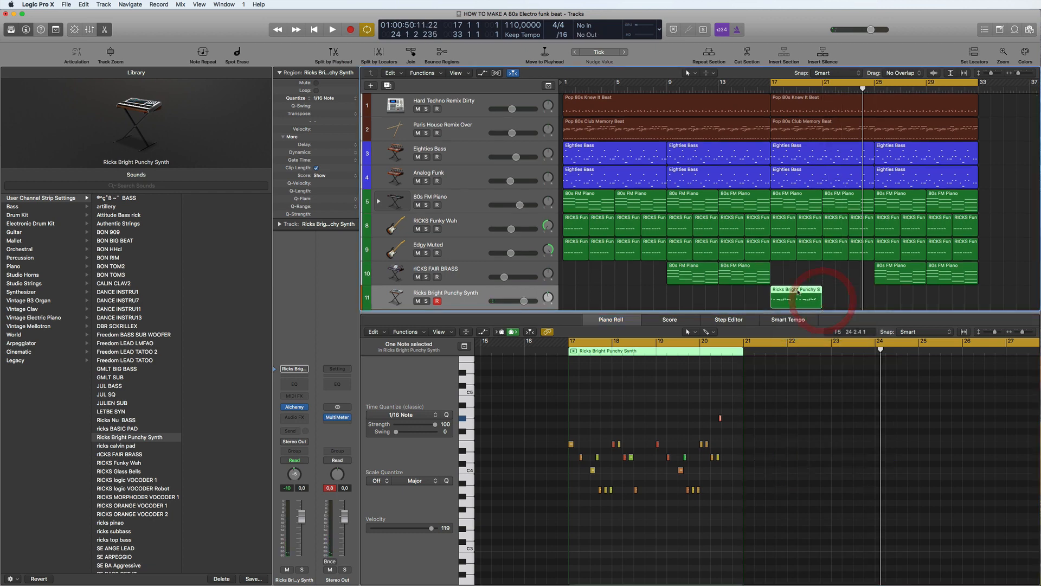
pyautogui.moveTo(797, 298); pyautogui.dragTo(849, 294)
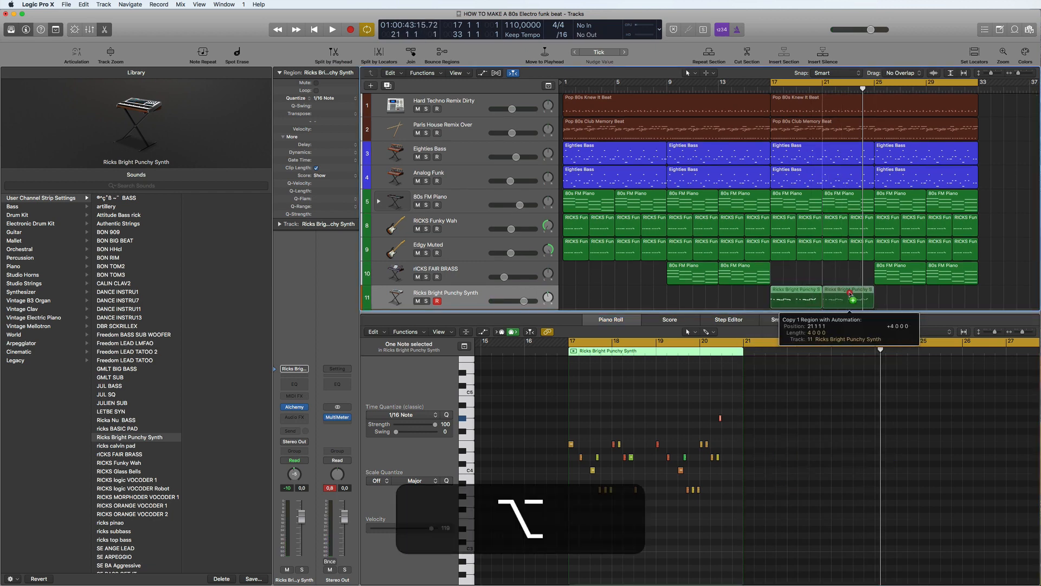
pyautogui.click(332, 30)
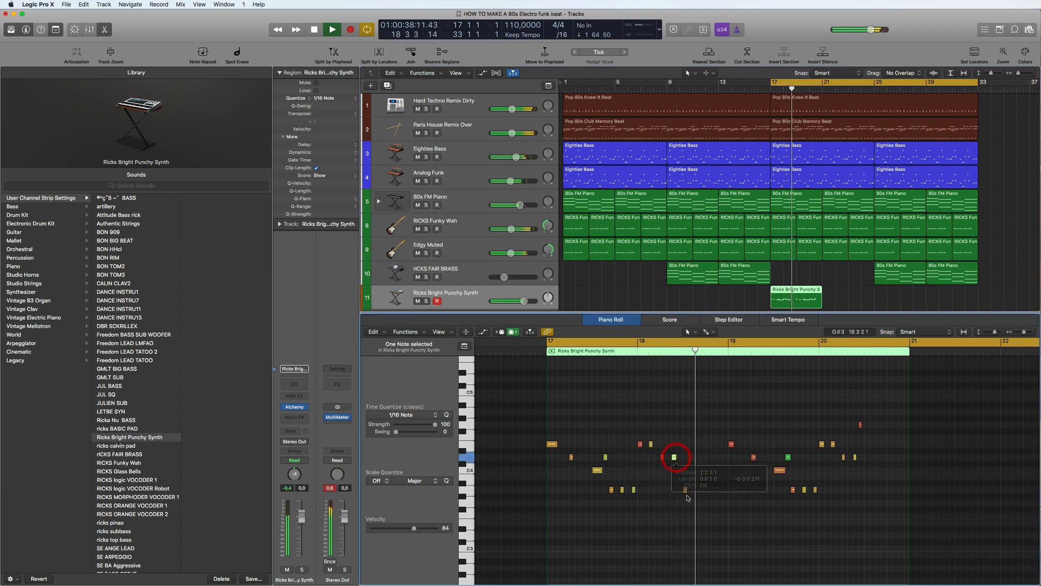
pyautogui.moveTo(676, 457); pyautogui.dragTo(677, 489)
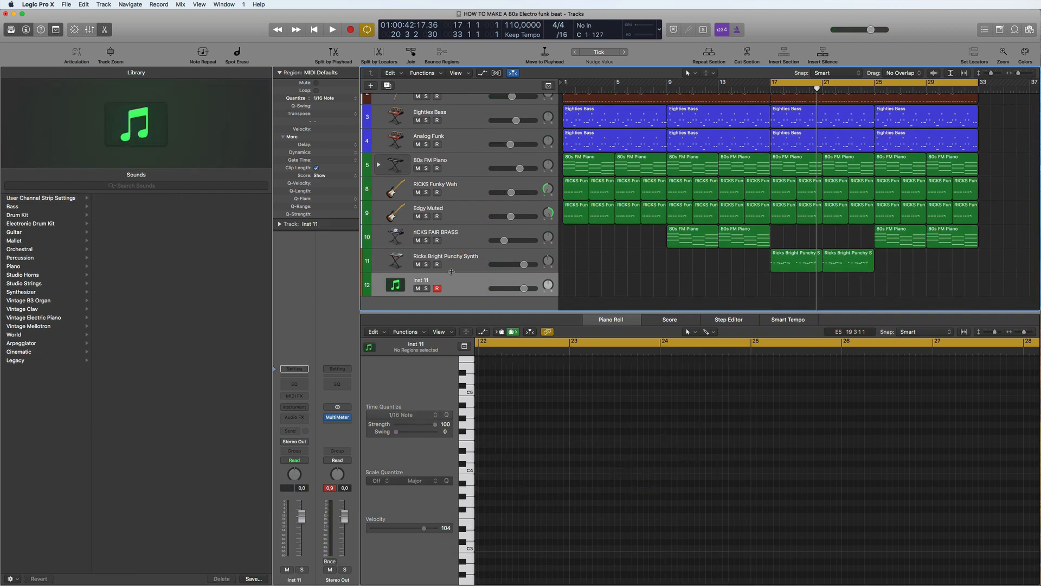
# Load the RICKS Glass Bells patch onto the empty Inst 11 track
pyautogui.click(437, 289)
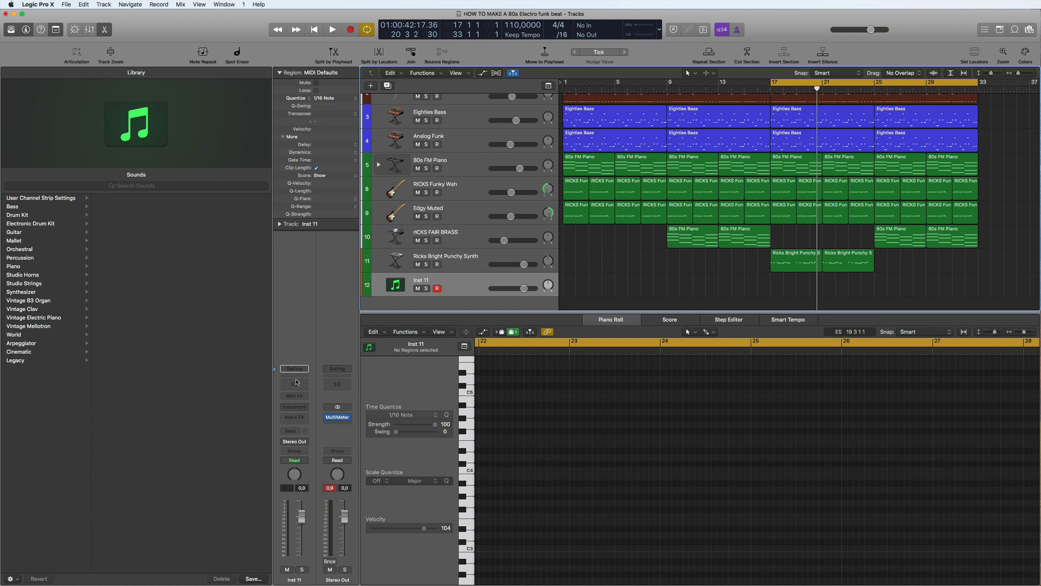
pyautogui.click(294, 369)
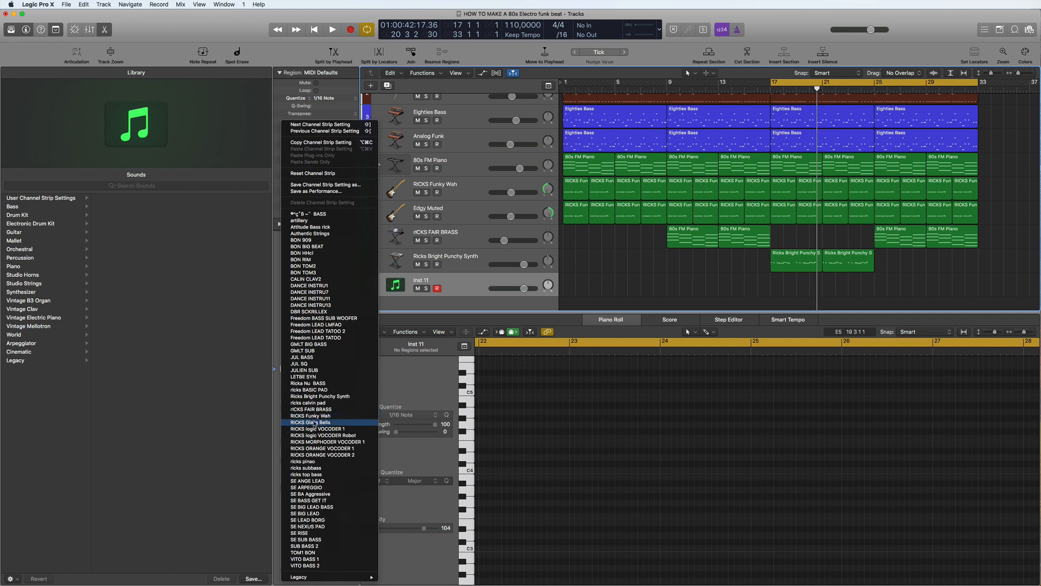
pyautogui.click(310, 422)
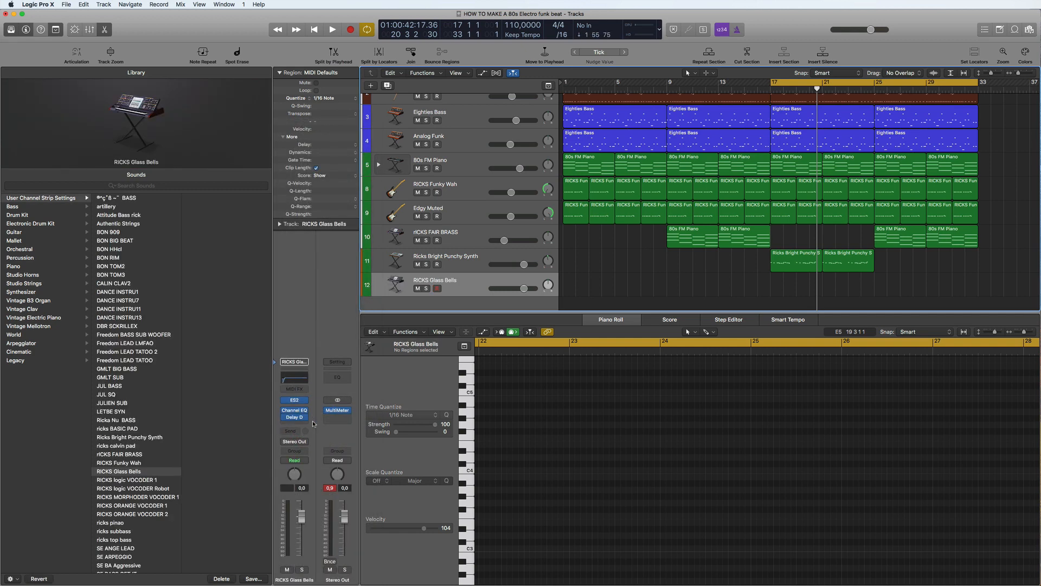
# Copy both synth melody regions to bar 25 and cycle bars 25–33
pyautogui.click(436, 287)
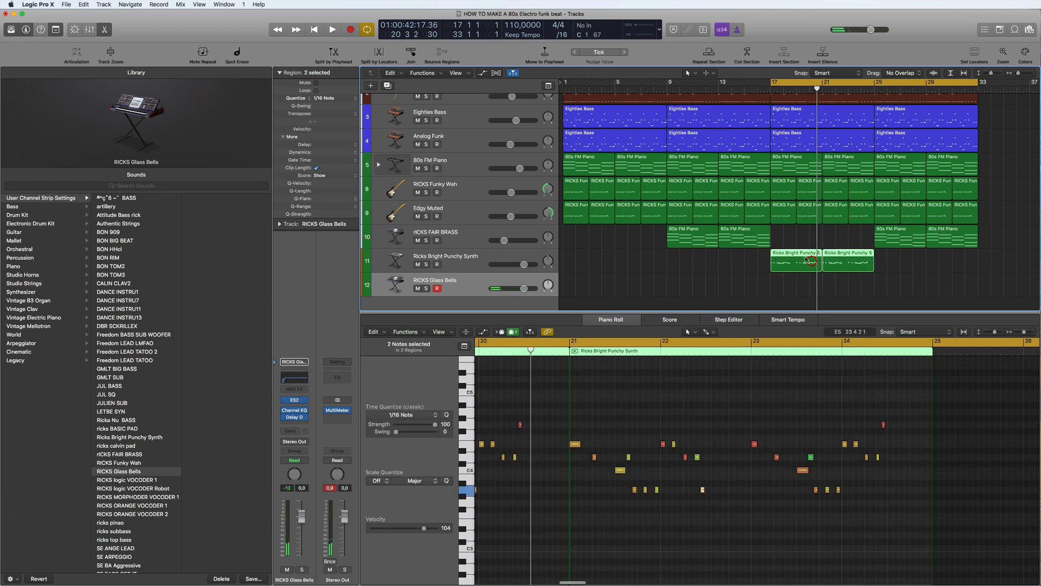
pyautogui.moveTo(798, 261); pyautogui.dragTo(904, 260)
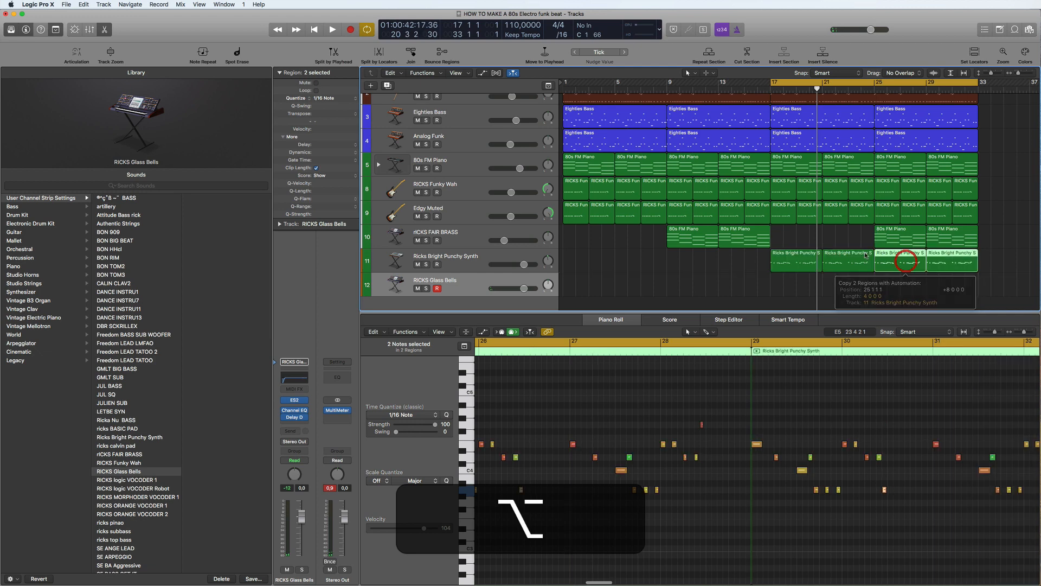
pyautogui.click(332, 30)
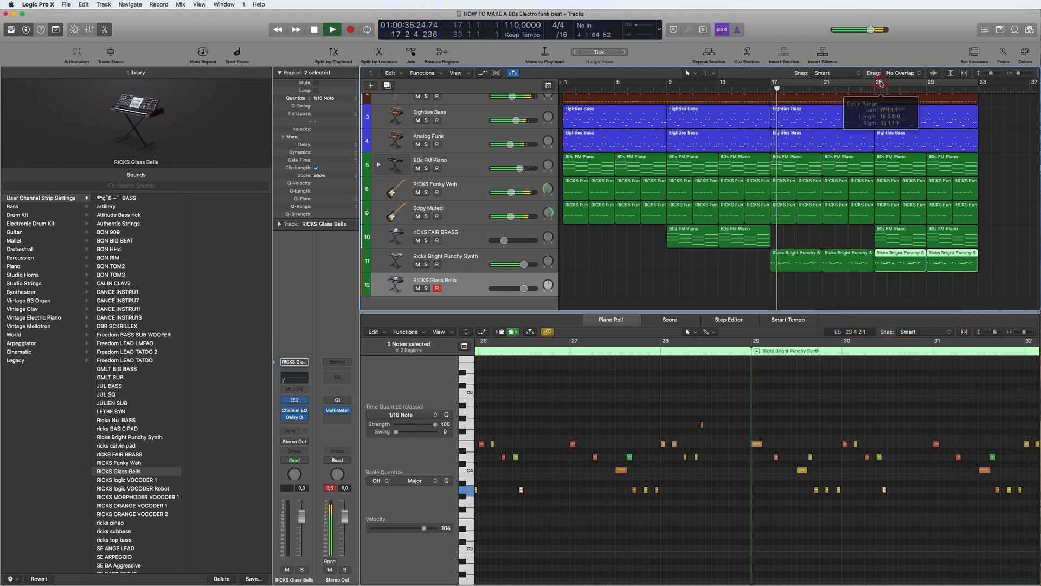
pyautogui.click(332, 30)
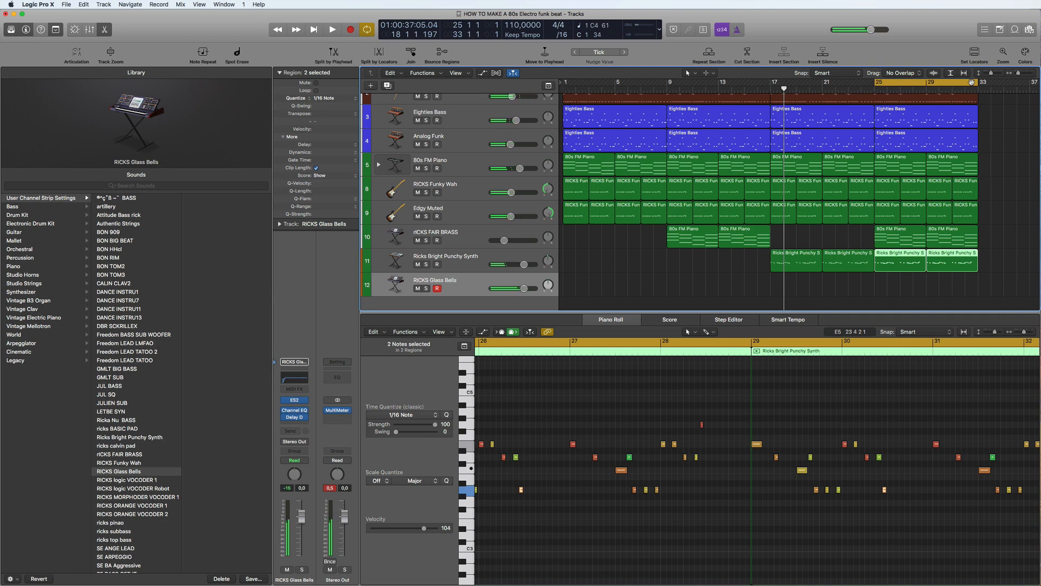
# Record the glass bells part over bars 25–33 on the RICKS Glass Bells track
pyautogui.click(332, 30)
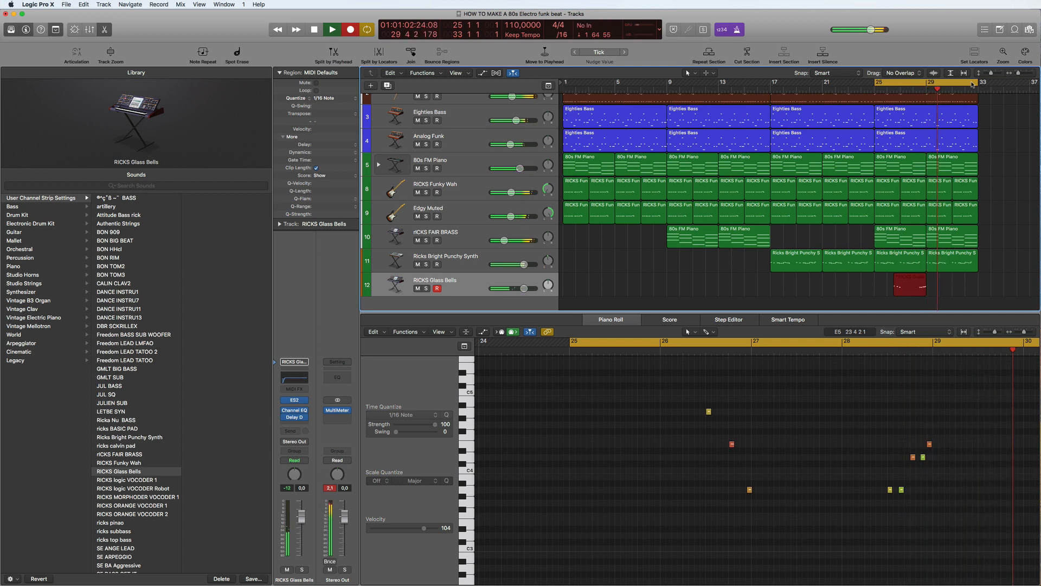
pyautogui.click(332, 29)
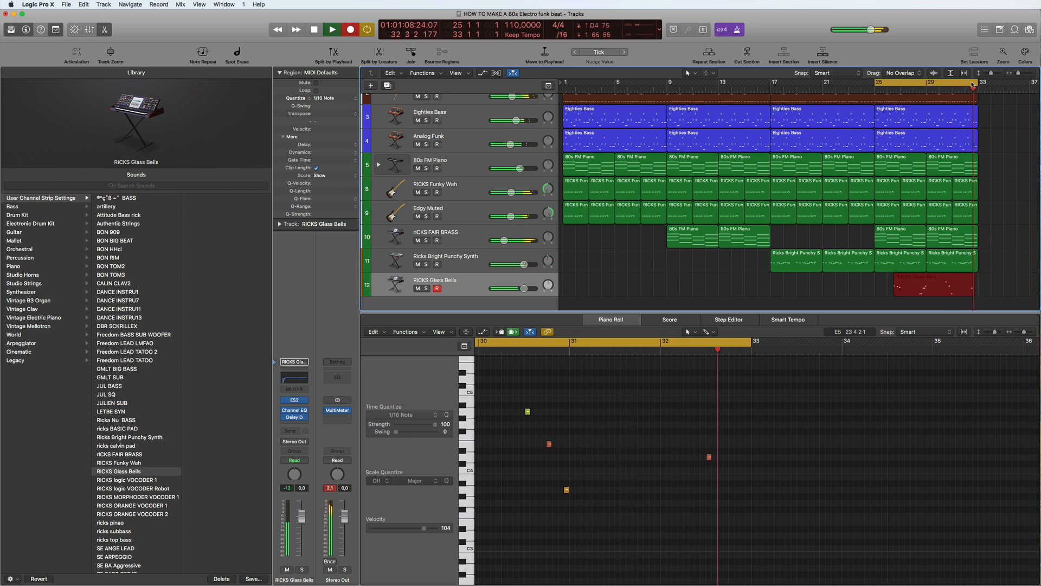
pyautogui.click(326, 29)
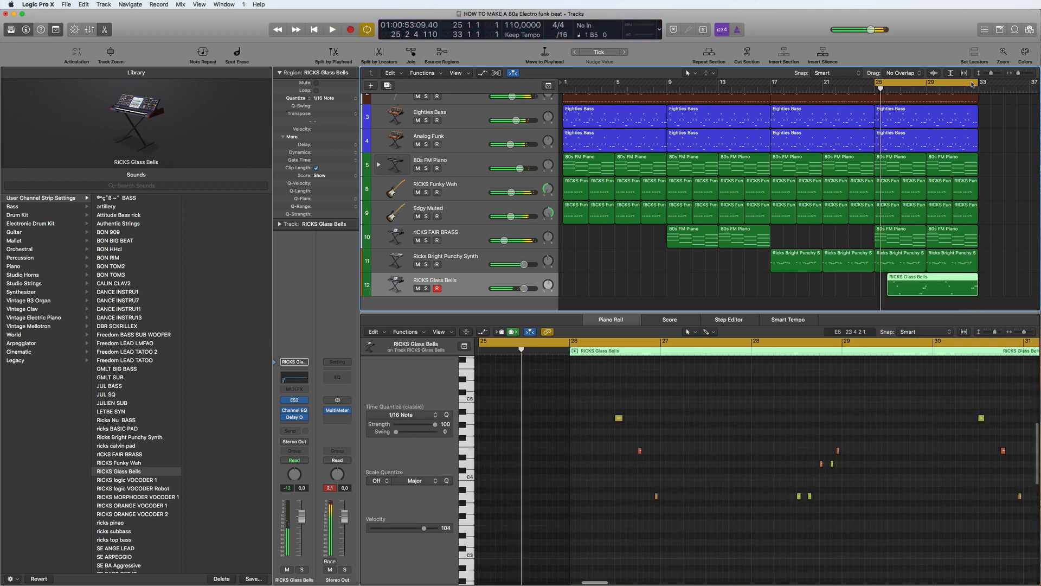
# Close the Piano Roll to show the full twelve-track arrangement through bar 33
pyautogui.click(332, 29)
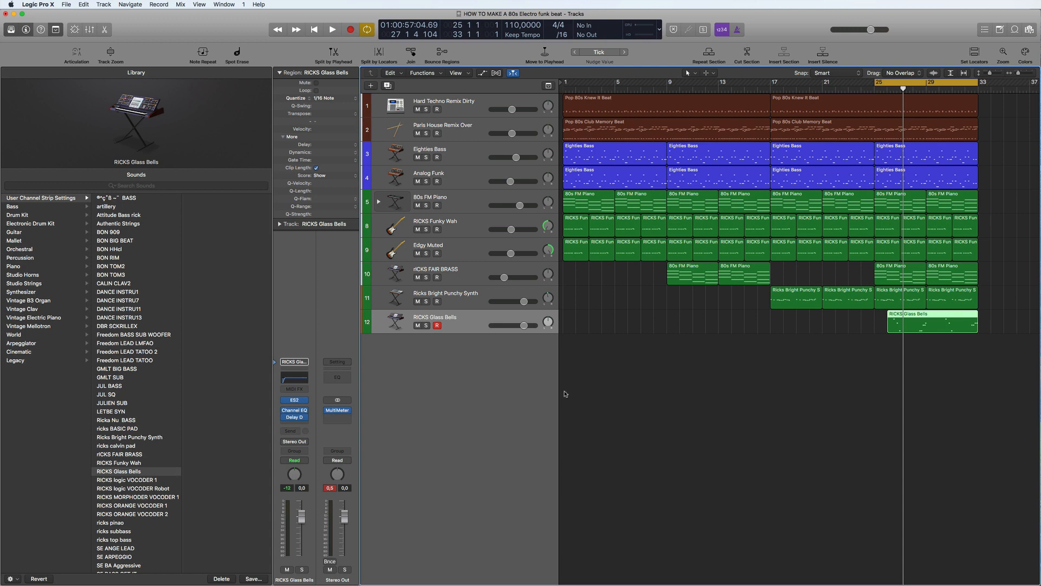
pyautogui.moveTo(543, 394)
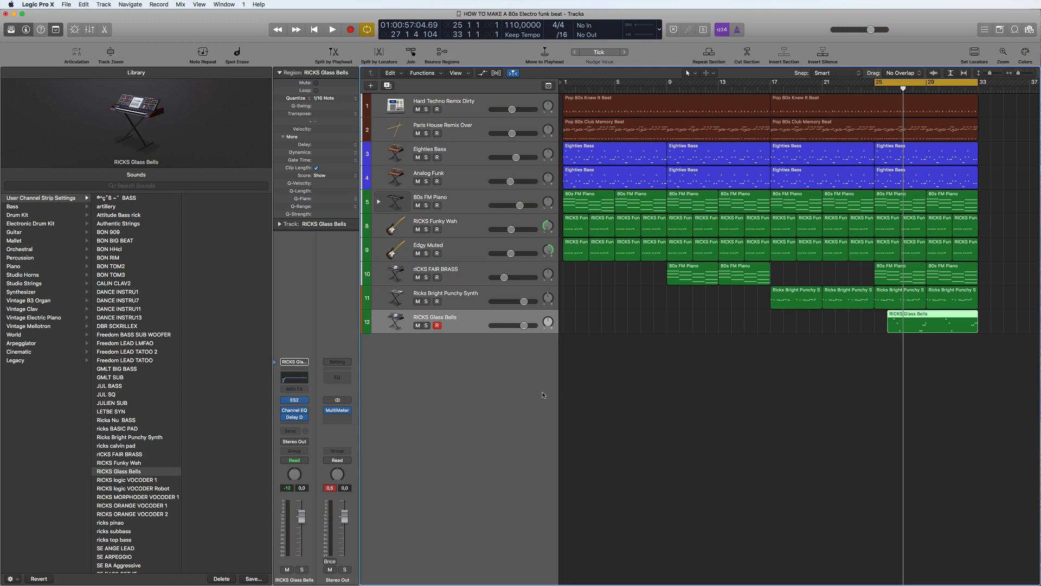